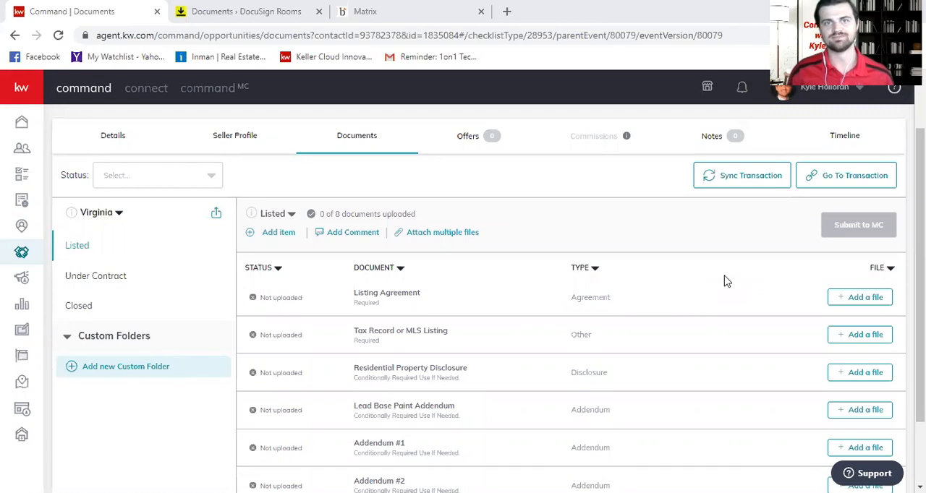
mouse_move(543, 355)
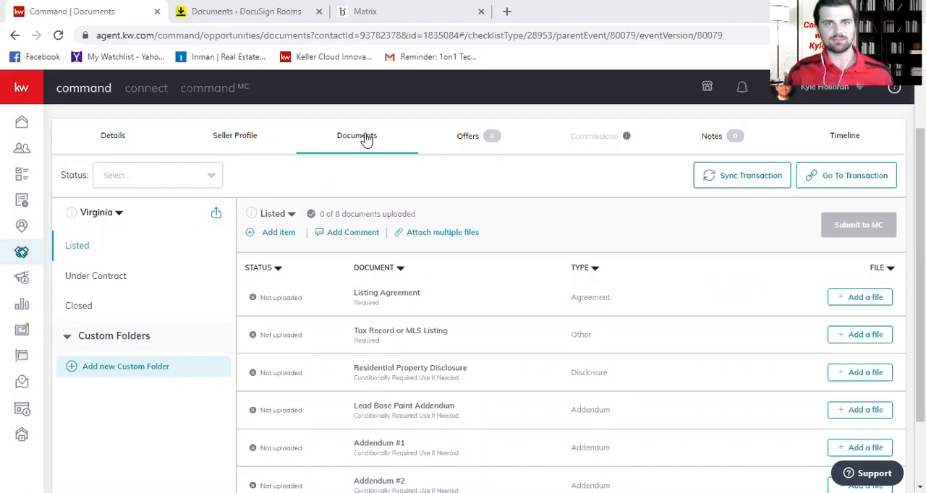
mouse_move(116, 224)
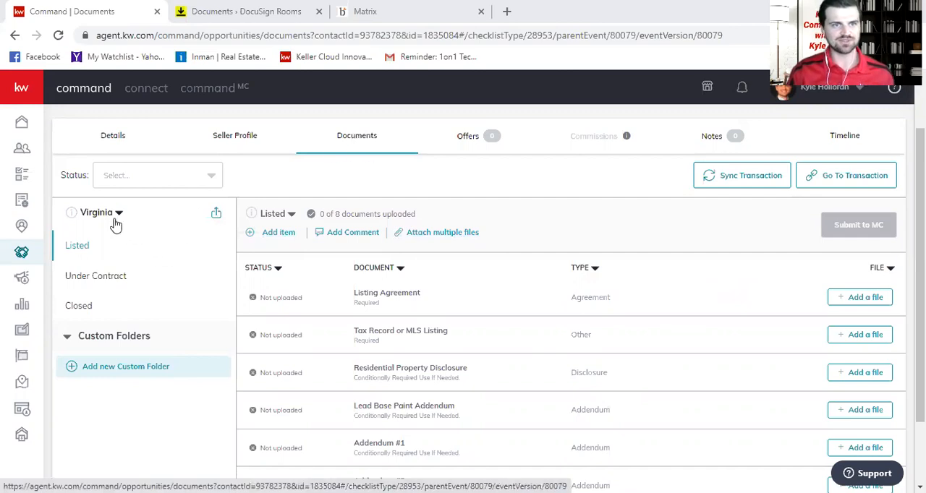
mouse_move(75, 266)
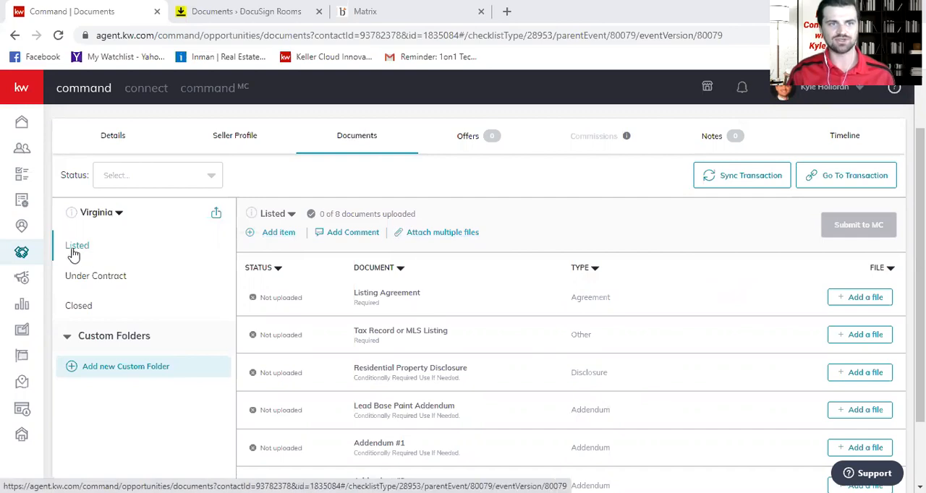
mouse_move(90, 254)
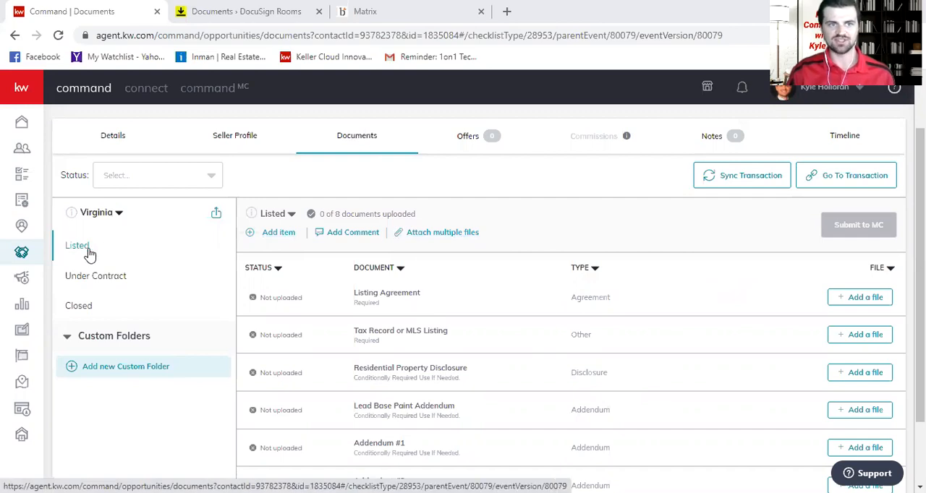
- Browse the checklist and dismiss the new-item form without saving anything
scroll(down, 3)
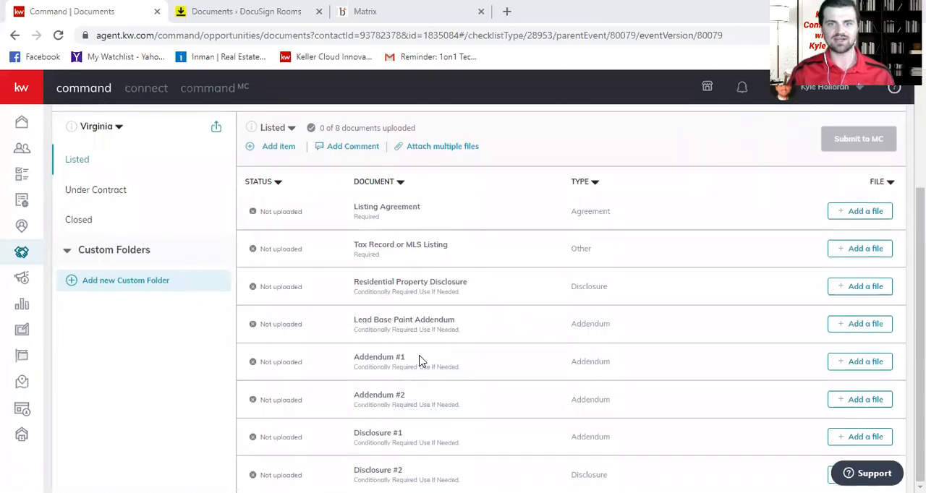
scroll(up, 3)
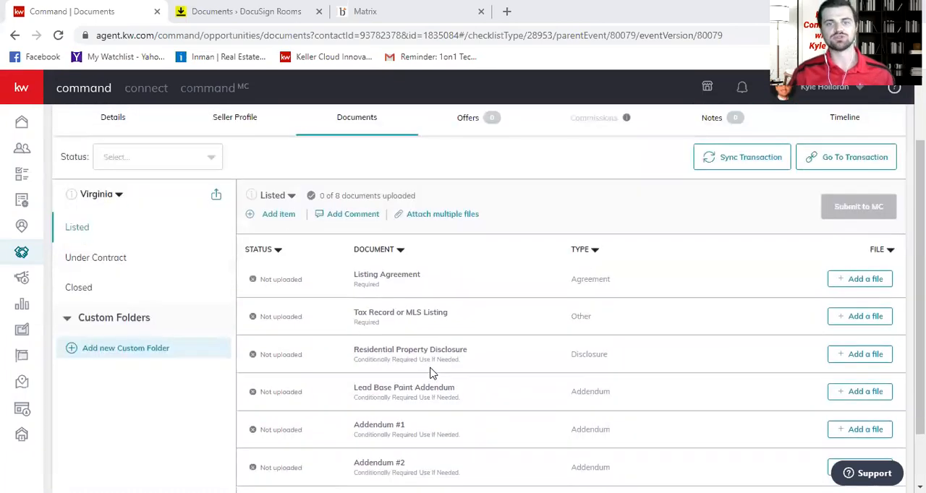
mouse_move(437, 344)
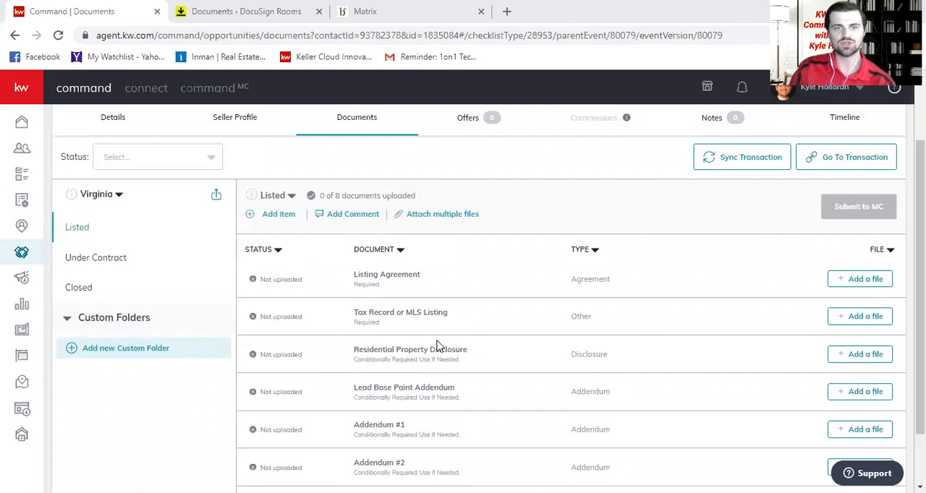
mouse_move(466, 324)
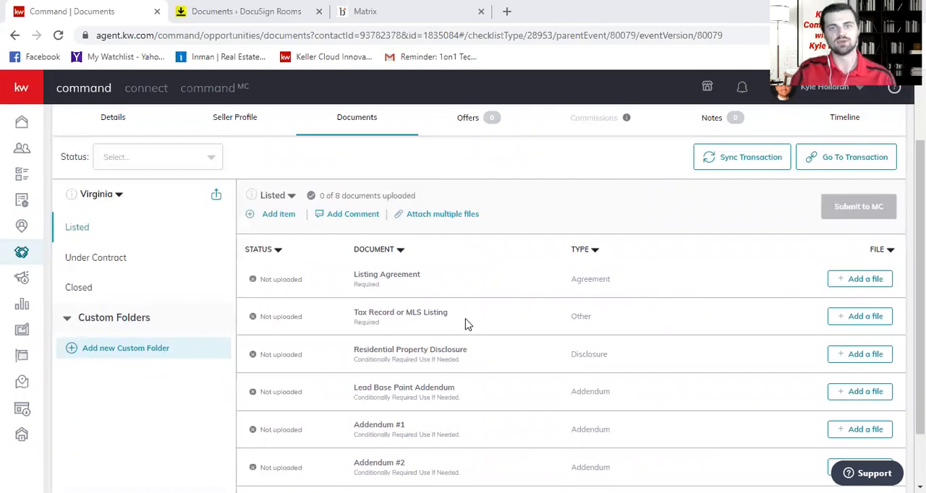
mouse_move(428, 303)
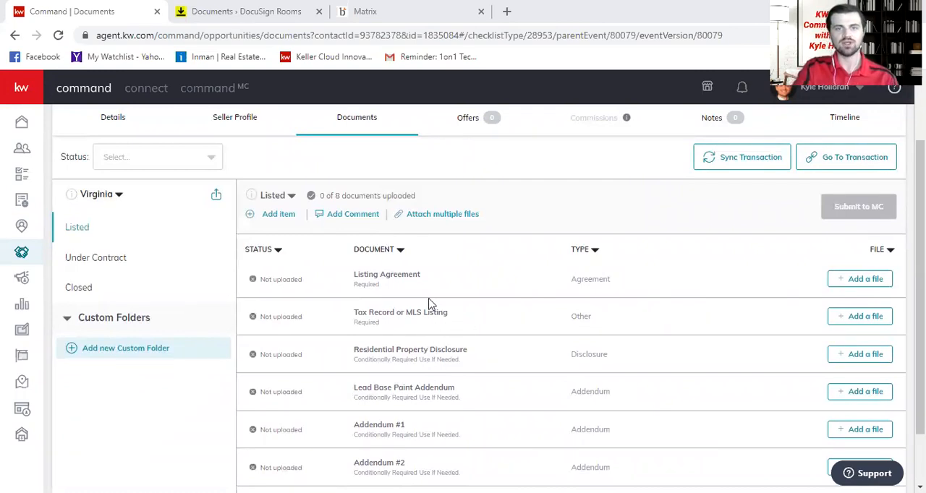
mouse_move(353, 214)
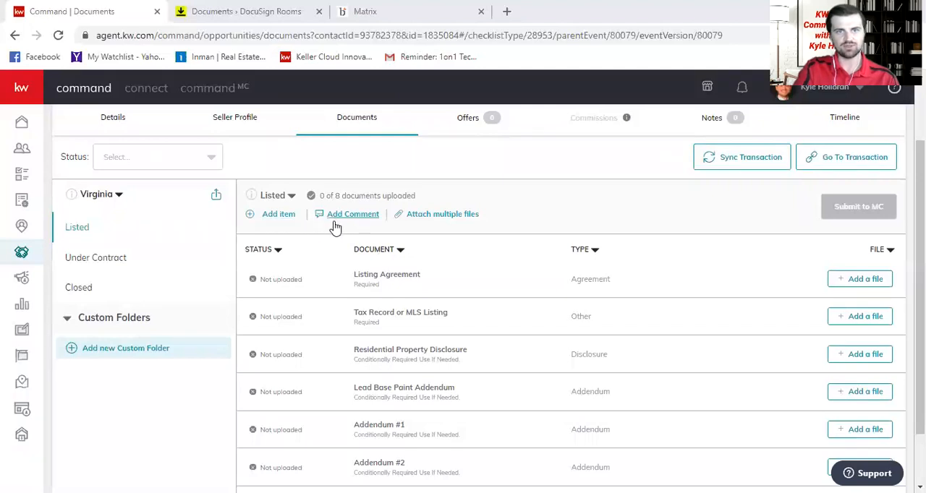
mouse_move(382, 365)
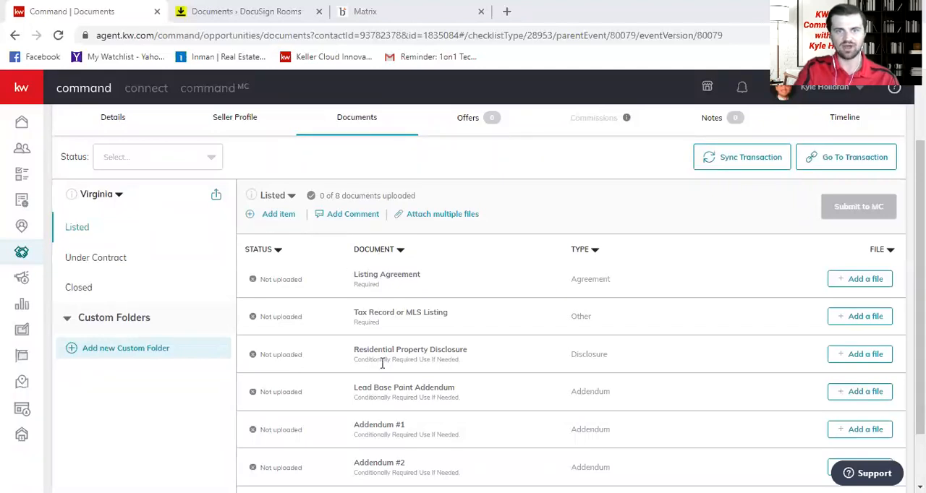
mouse_move(278, 214)
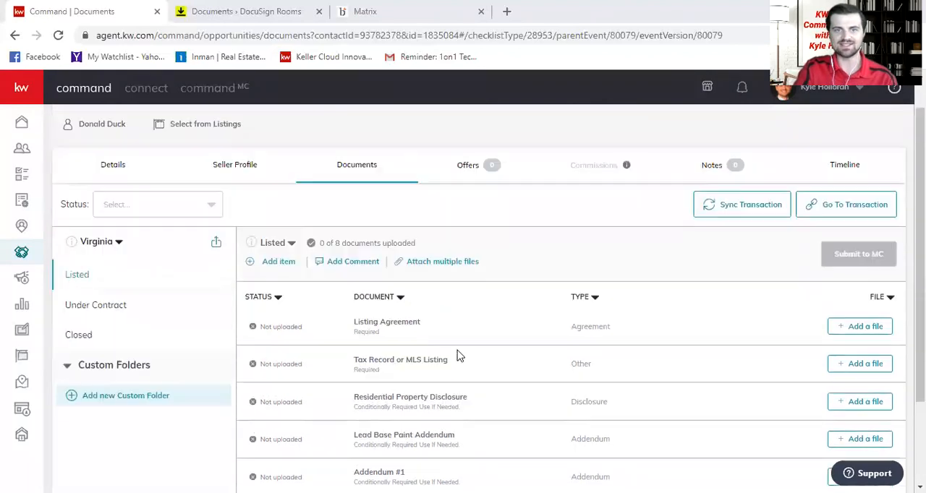
scroll(up, 3)
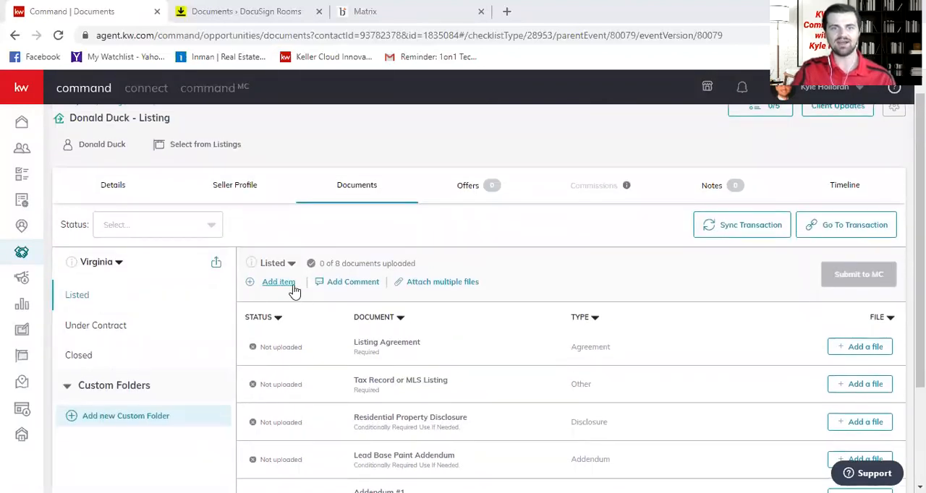
click(278, 282)
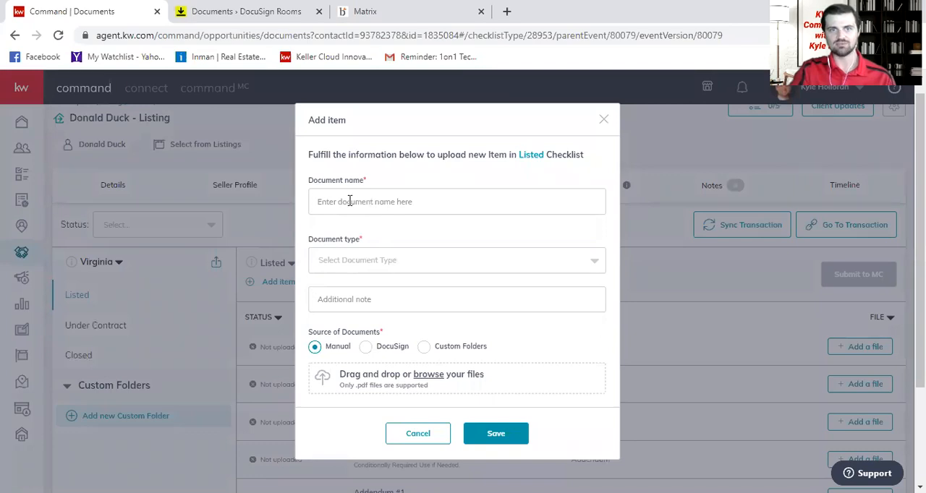
click(419, 434)
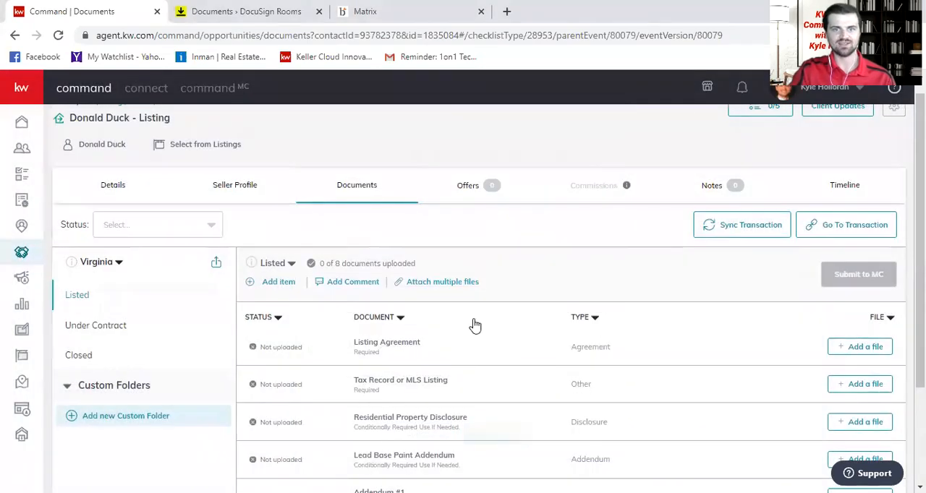
scroll(down, 3)
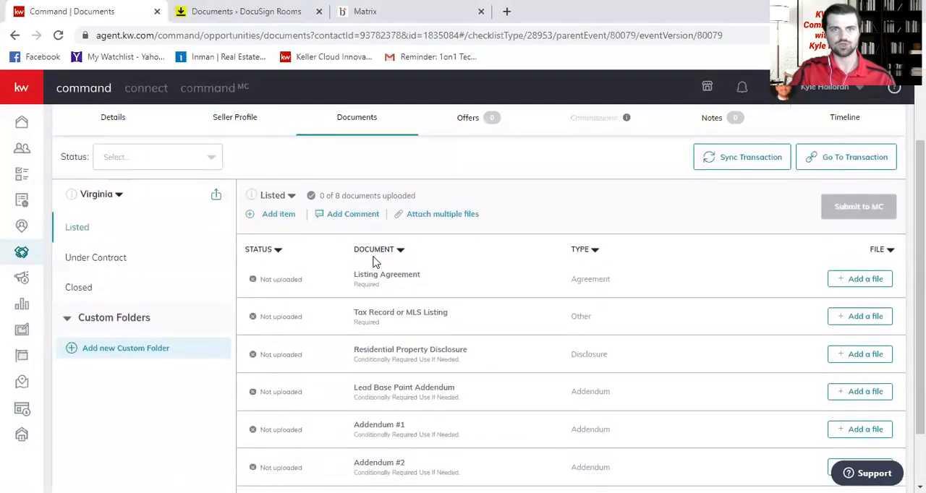
mouse_move(353, 215)
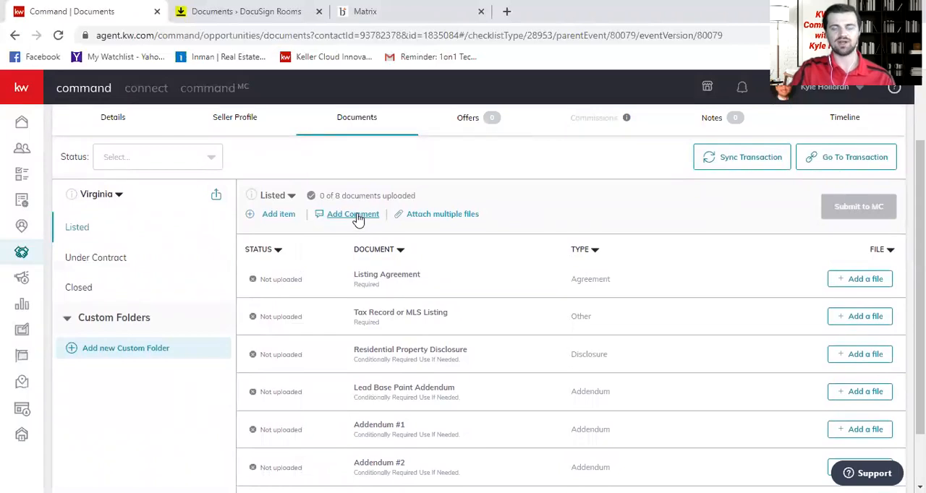
- Post the comment 'Having an issue getting the tax record!' on the Listed checklist
click(353, 214)
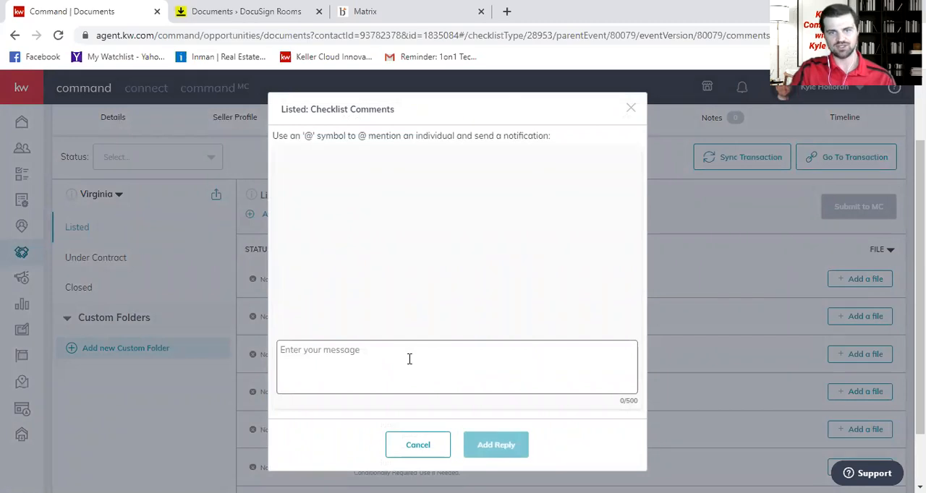
text(H)
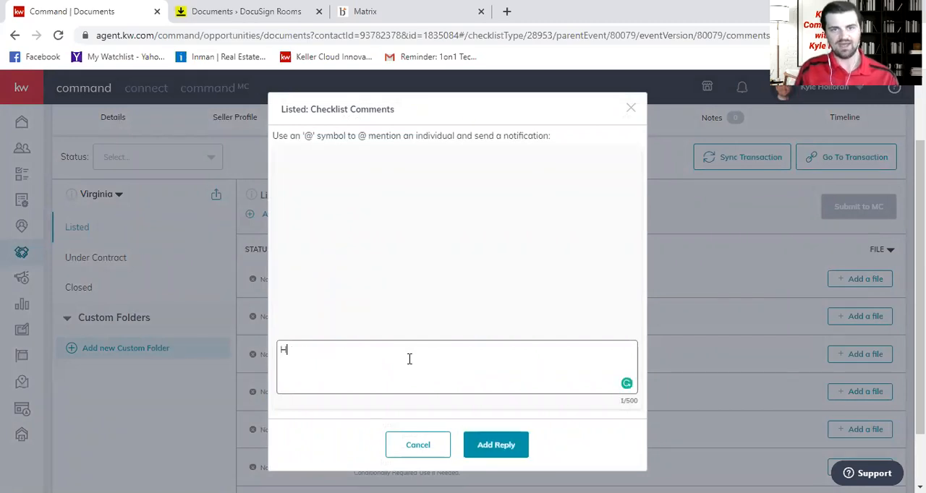
text(Having an issue g)
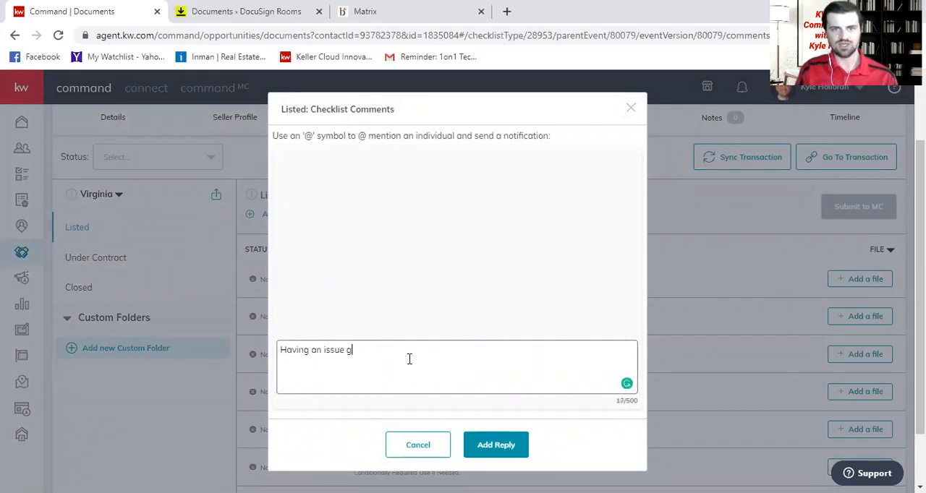
text(etting the tax re)
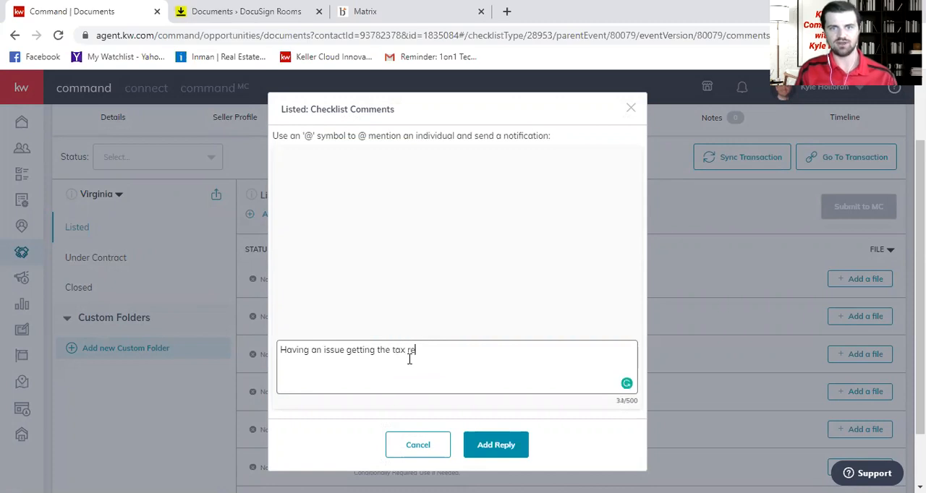
text(cord!)
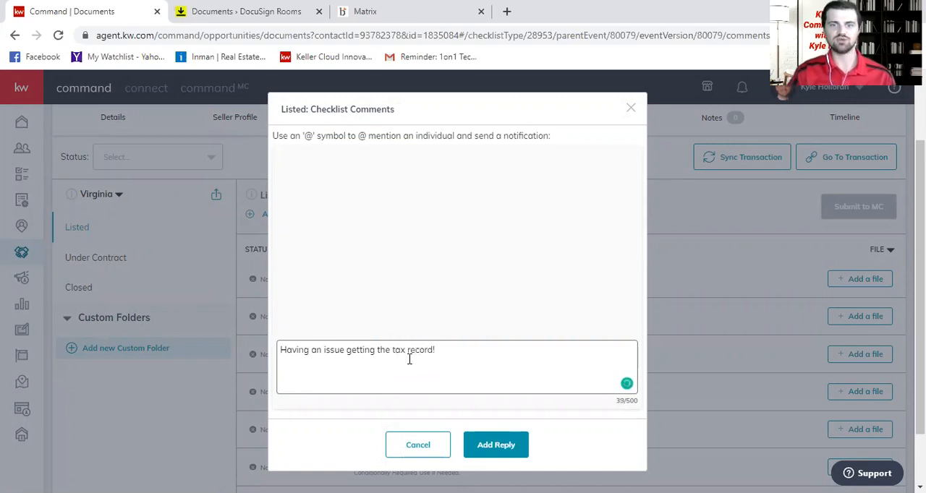
click(495, 446)
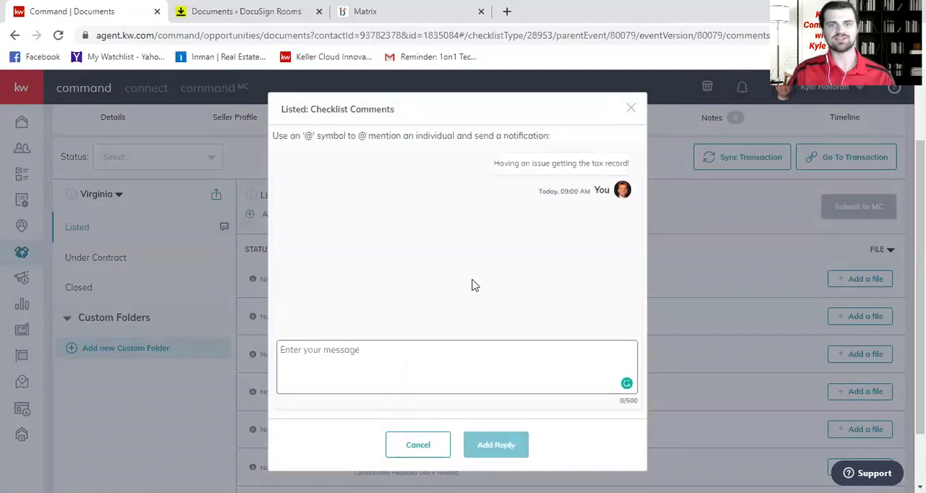
mouse_move(581, 176)
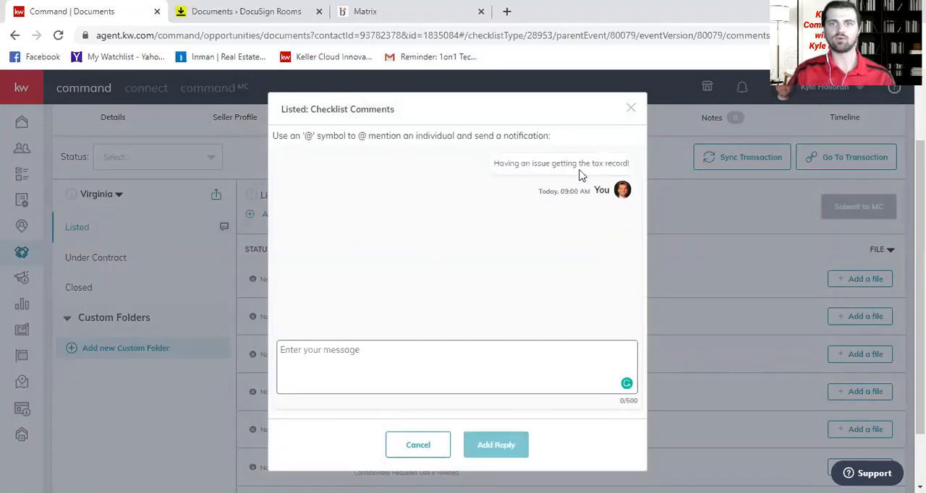
click(630, 107)
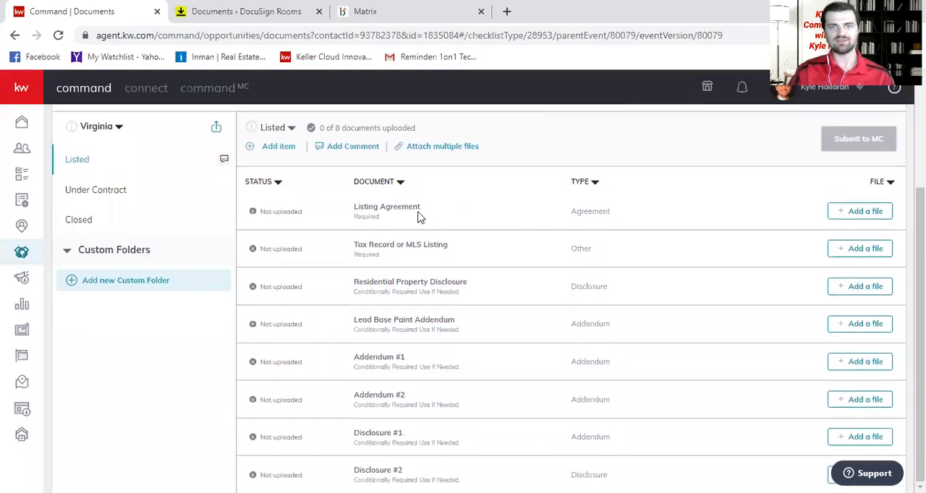
mouse_move(654, 223)
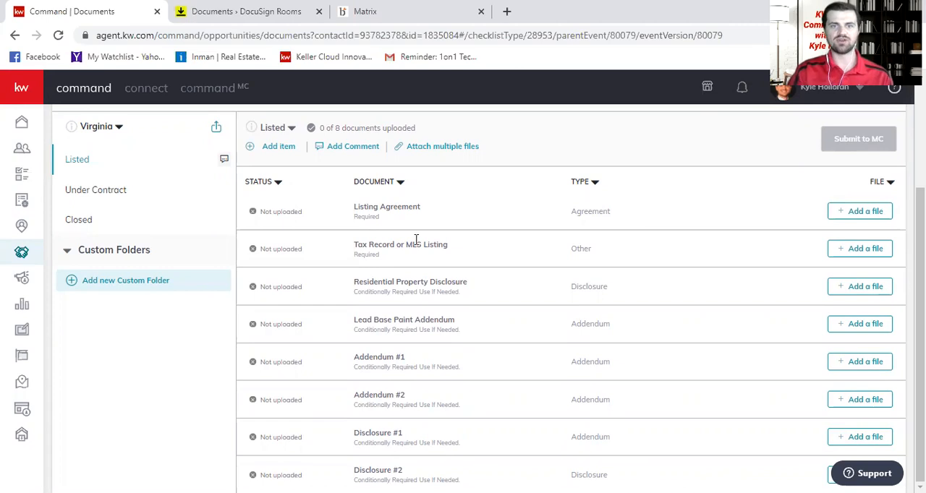
mouse_move(831, 226)
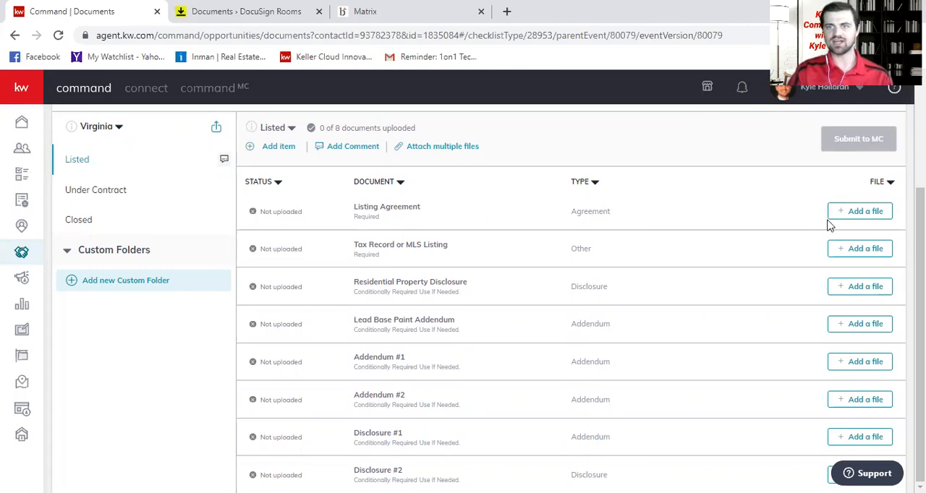
mouse_move(414, 219)
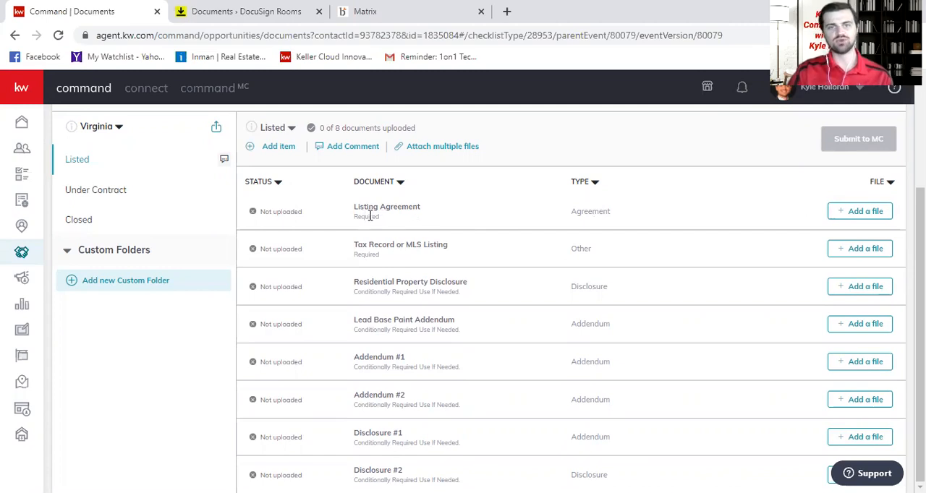
mouse_move(518, 216)
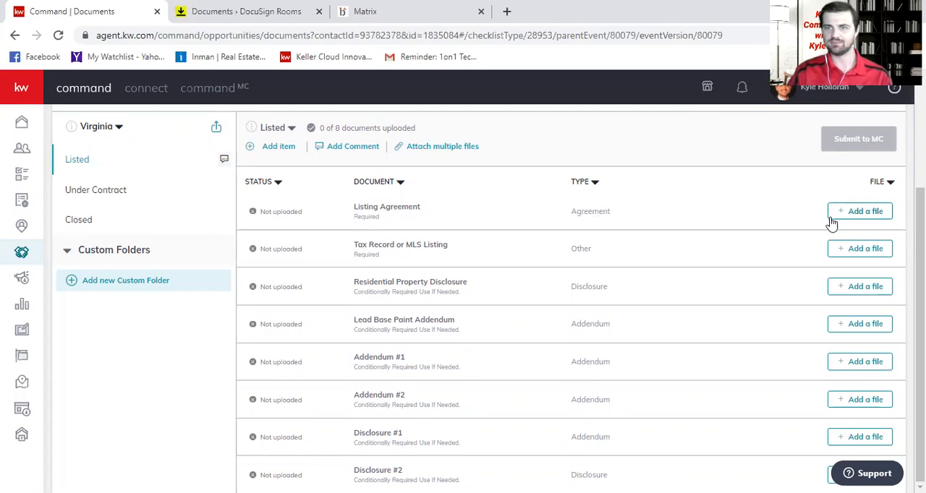
mouse_move(478, 215)
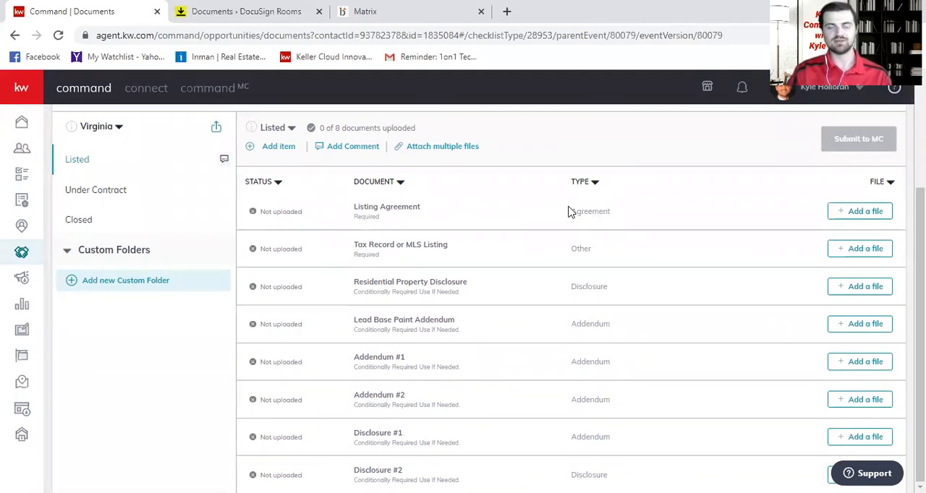
mouse_move(396, 221)
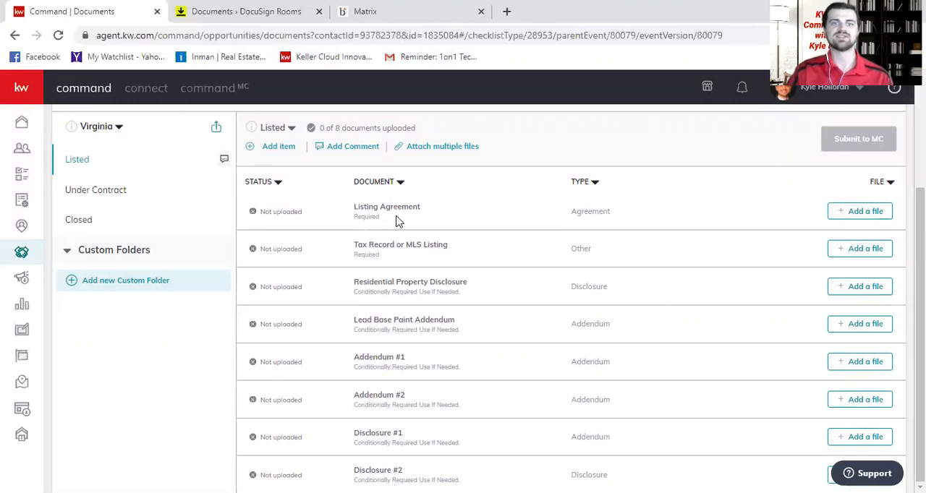
mouse_move(720, 214)
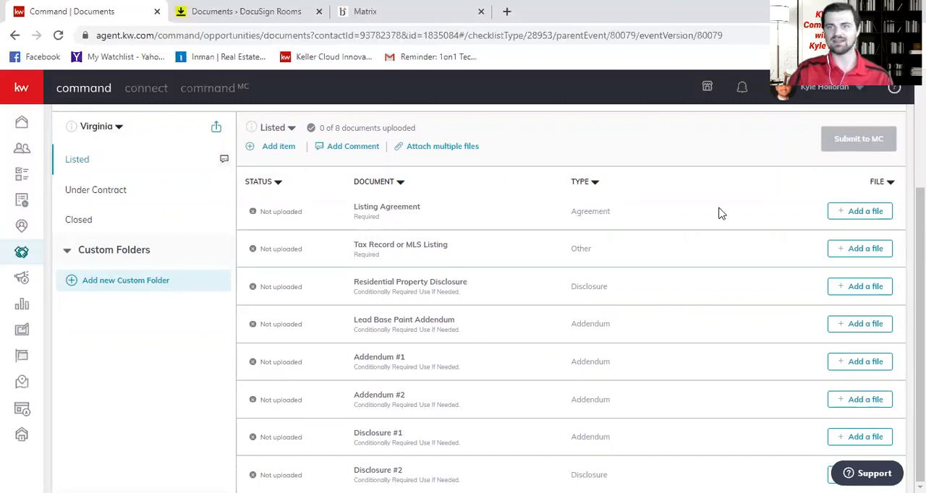
mouse_move(626, 213)
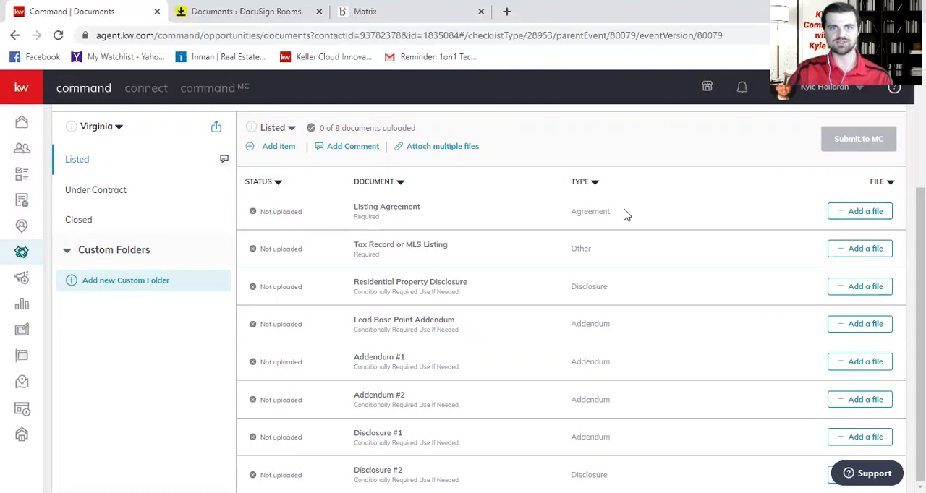
mouse_move(441, 224)
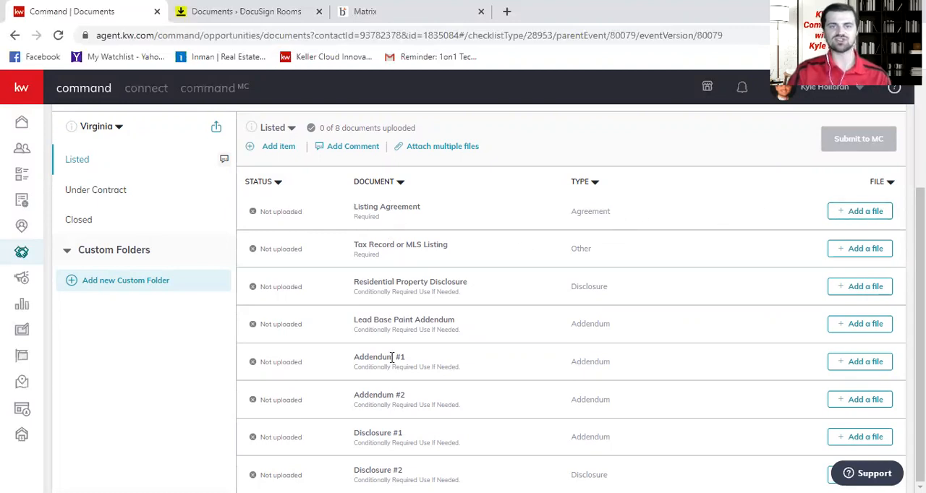
scroll(up, 3)
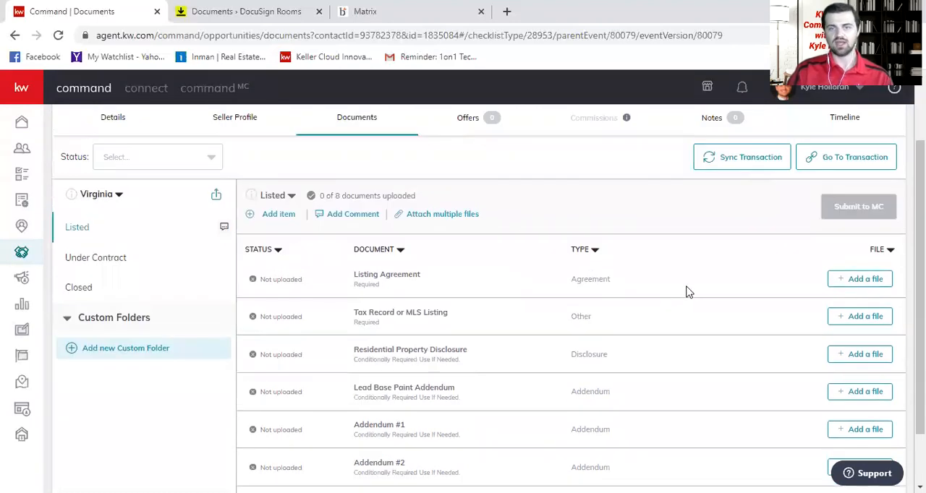
mouse_move(674, 300)
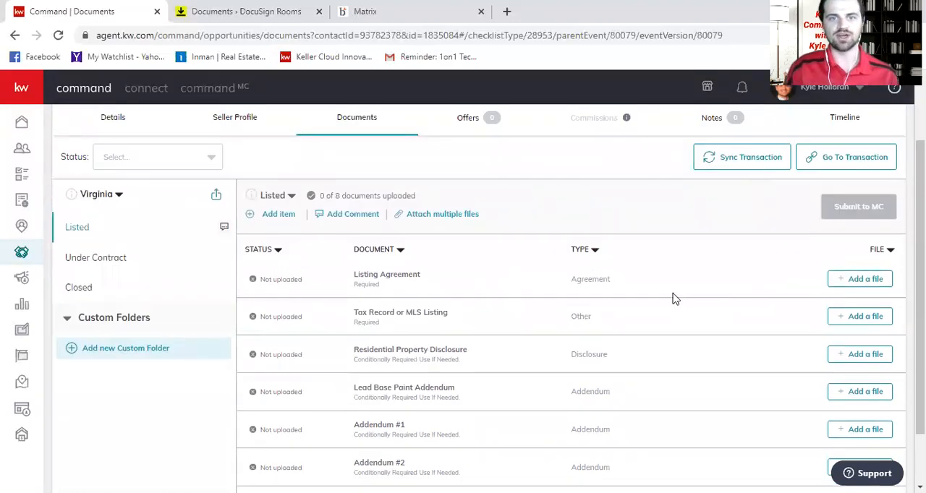
mouse_move(671, 350)
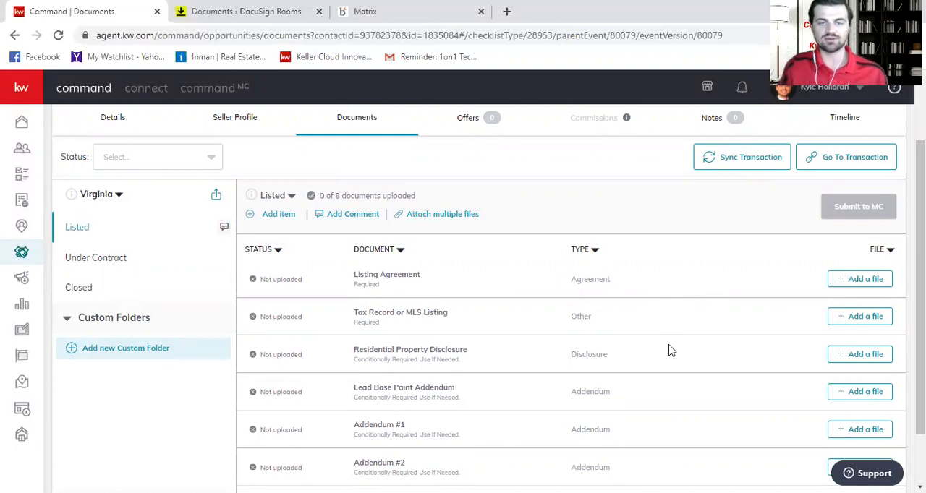
mouse_move(683, 321)
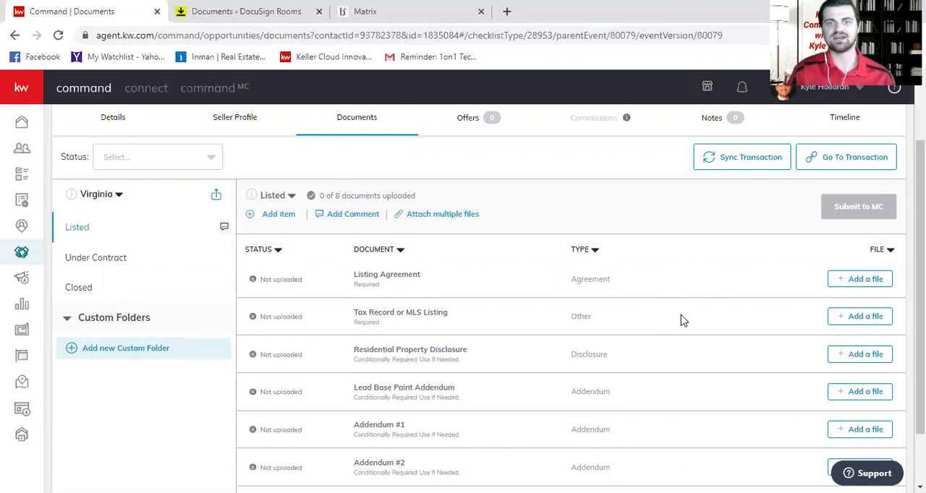
scroll(up, 3)
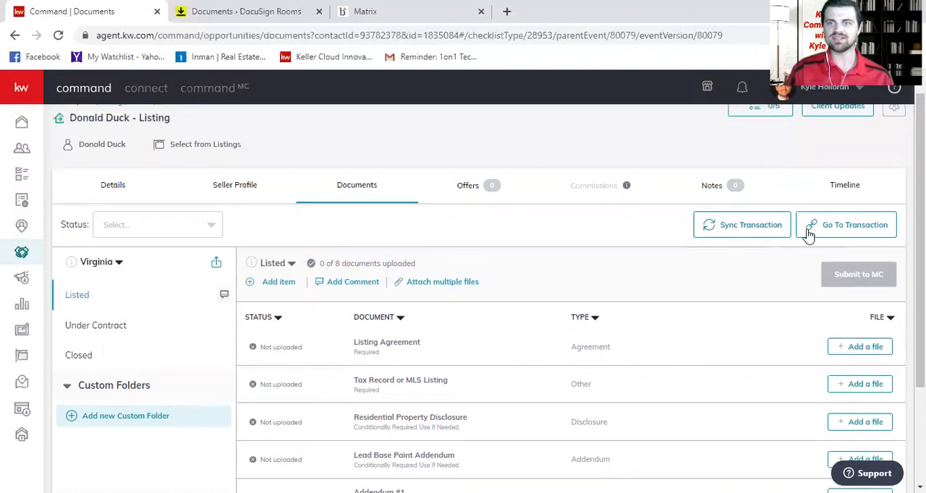
mouse_move(839, 231)
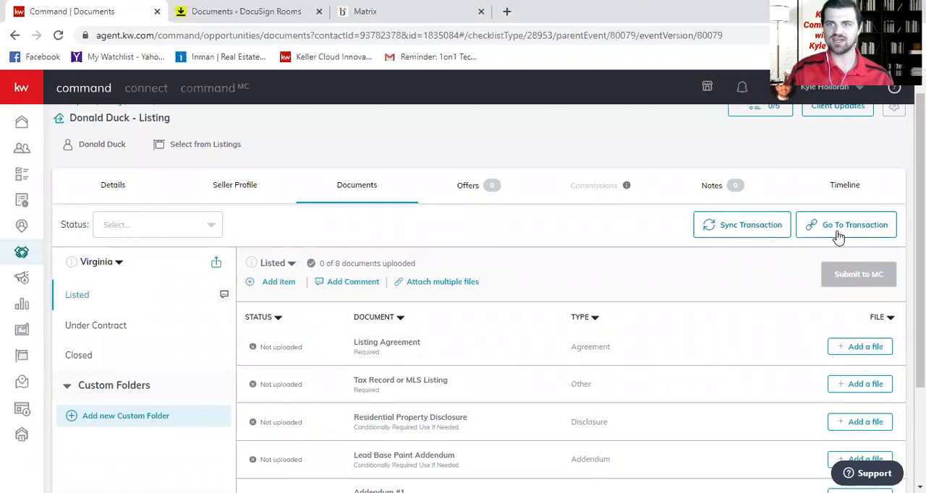
mouse_move(745, 234)
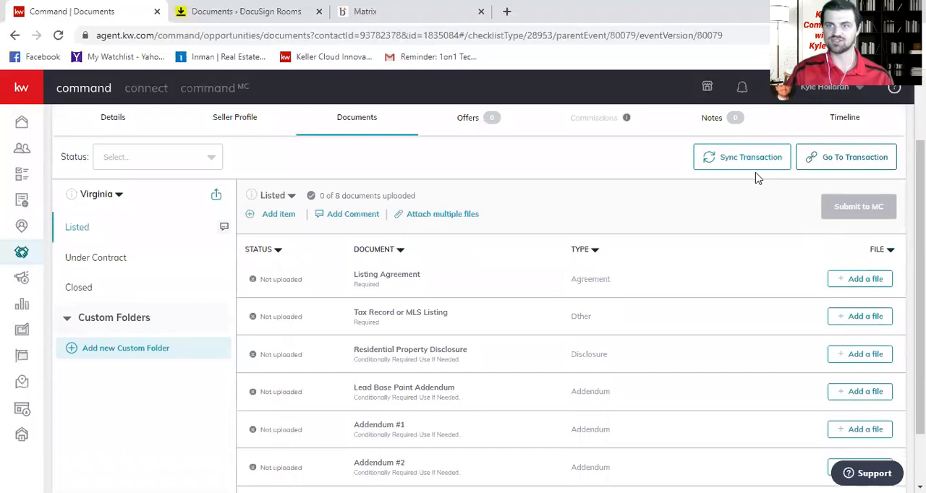
mouse_move(685, 243)
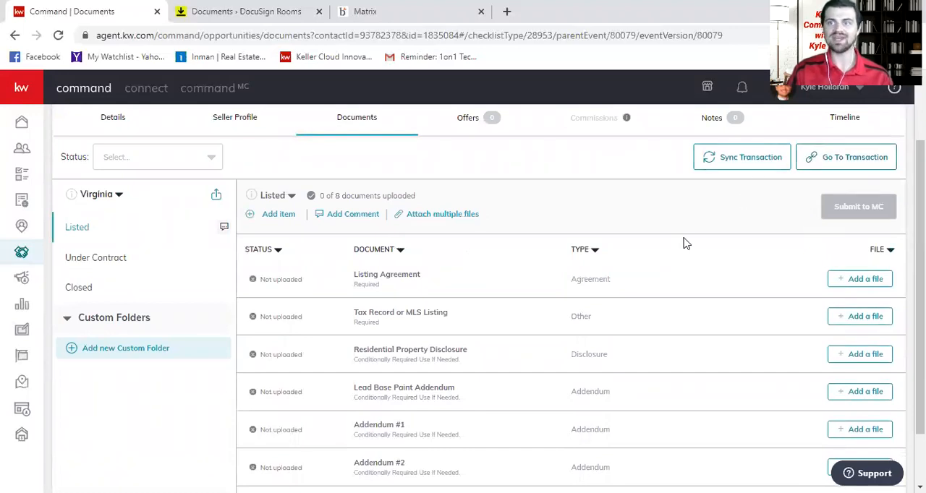
mouse_move(693, 230)
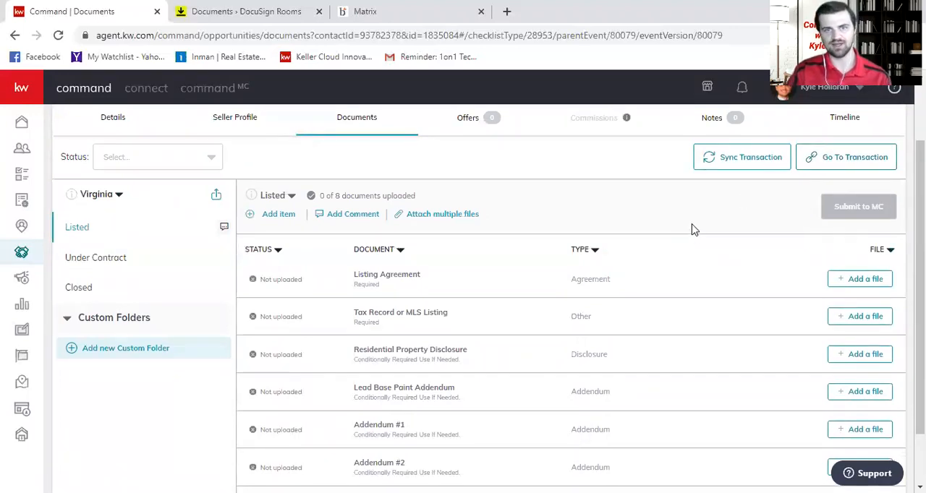
mouse_move(264, 280)
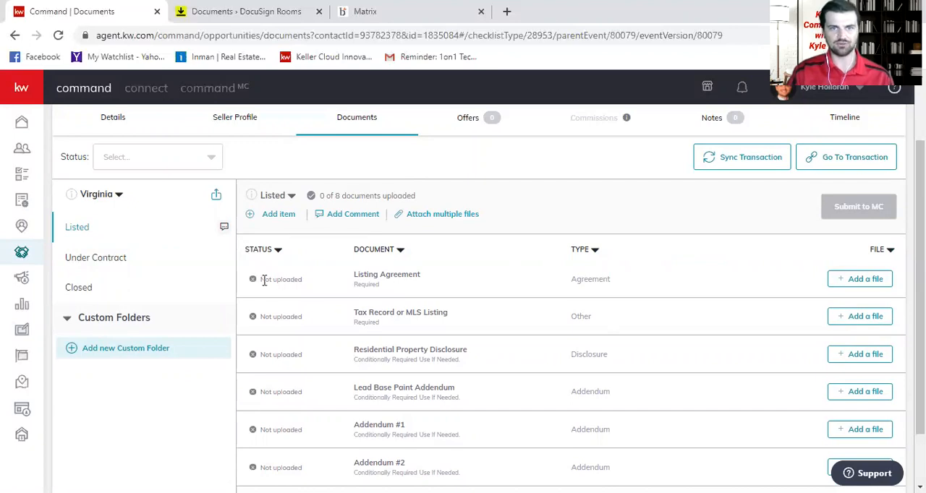
mouse_move(780, 282)
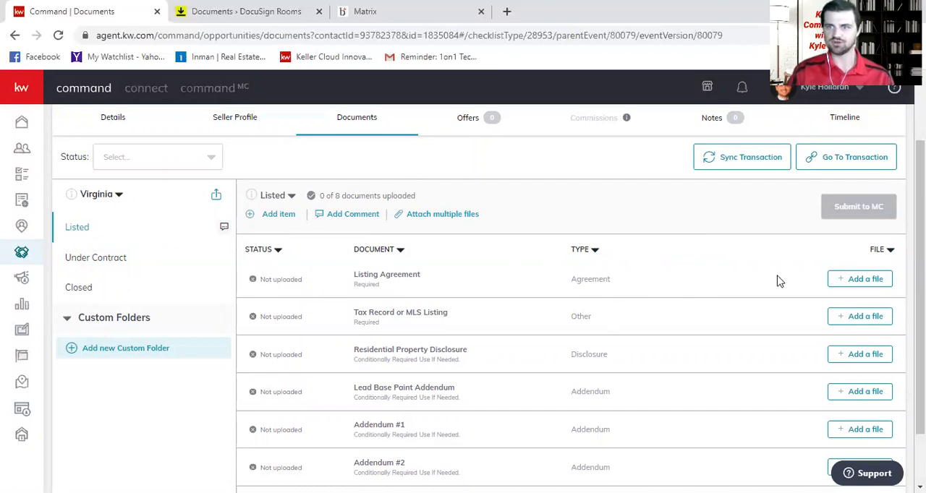
click(860, 280)
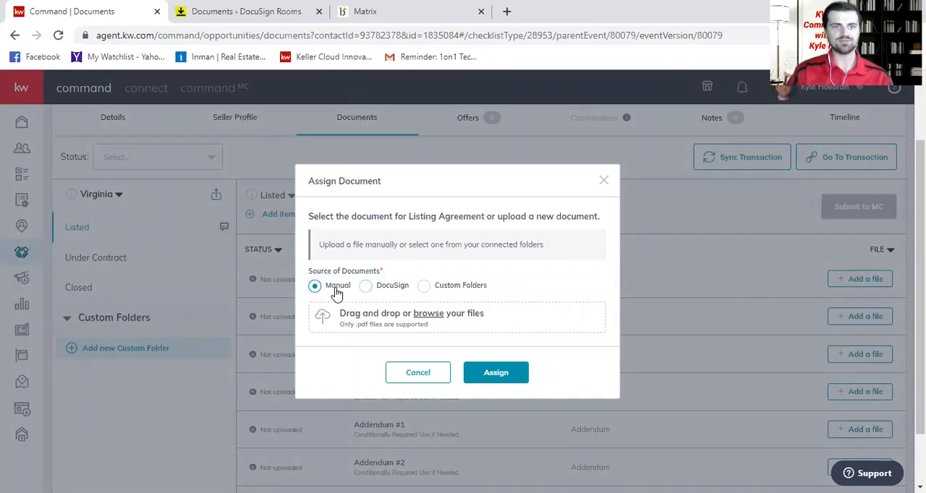
mouse_move(365, 285)
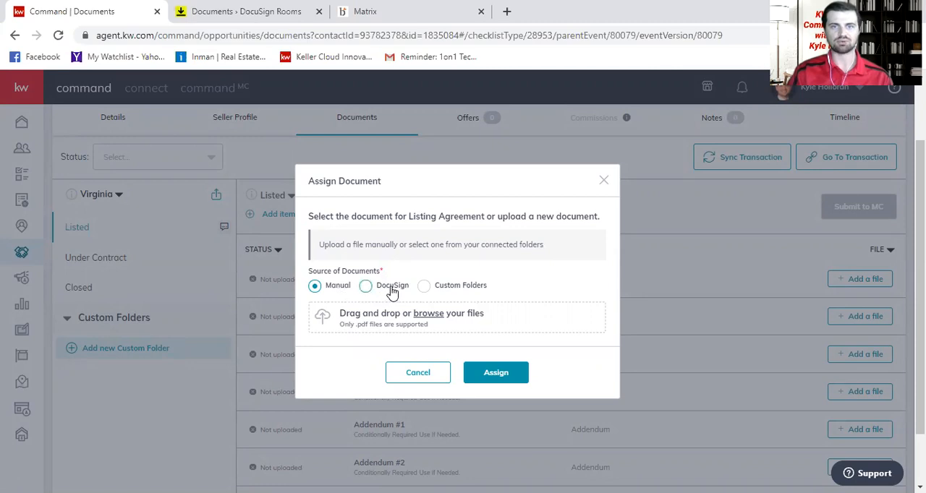
mouse_move(413, 292)
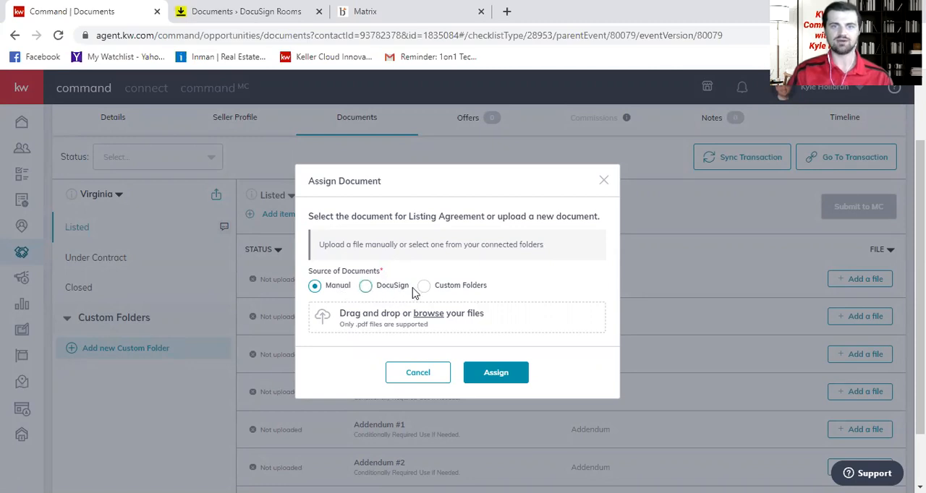
mouse_move(460, 285)
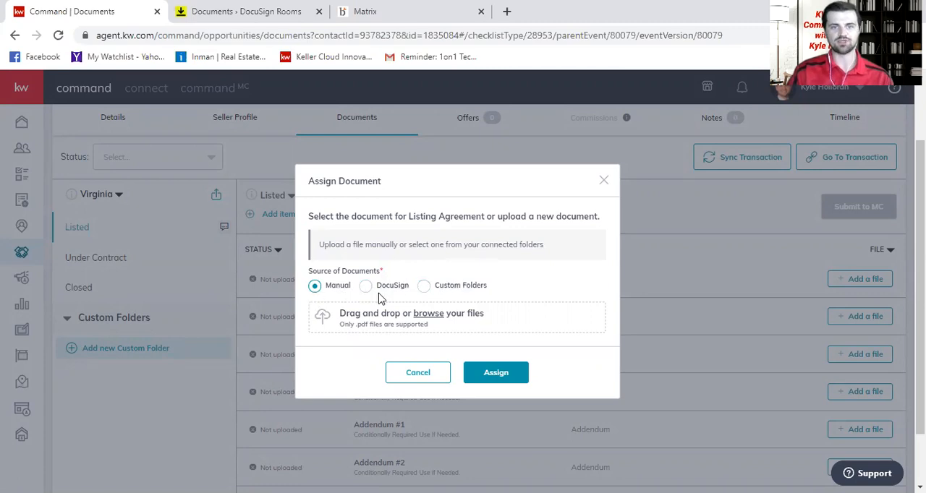
mouse_move(365, 285)
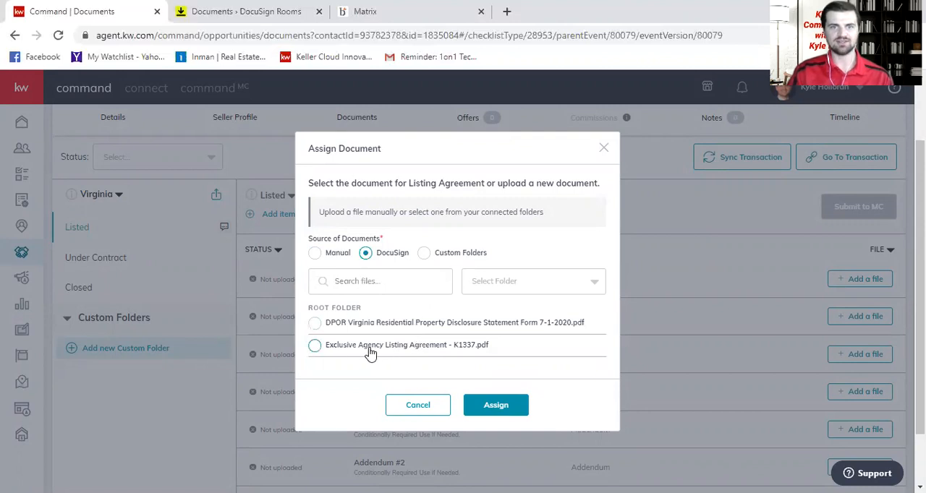
mouse_move(316, 346)
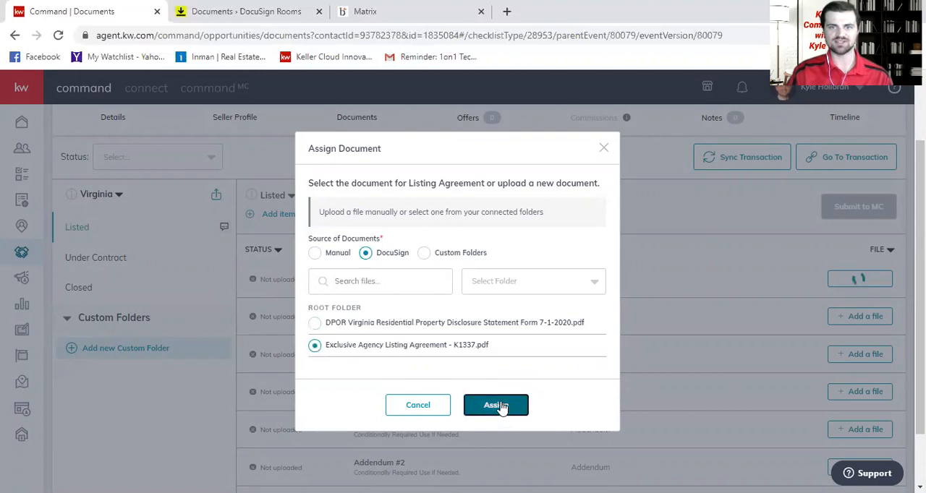
- Confirm attaching the listing agreement PDF and dismiss the success notice
click(495, 405)
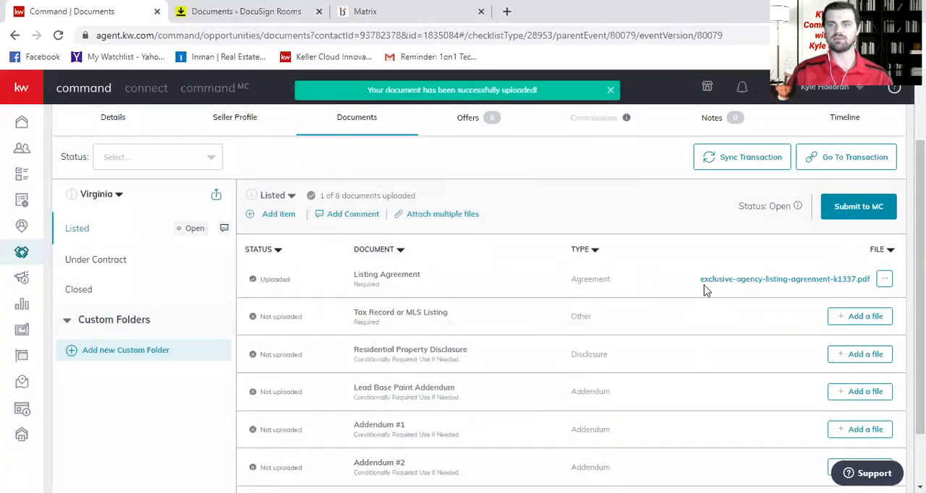
click(610, 90)
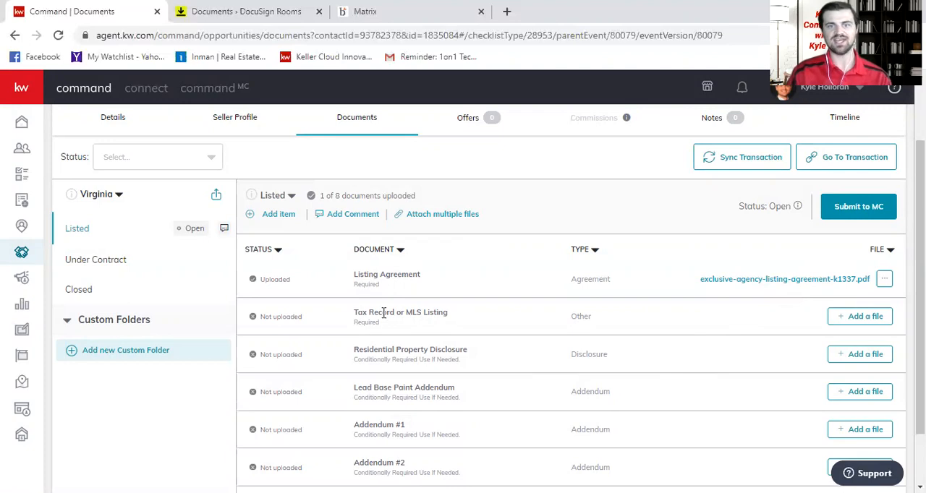
mouse_move(449, 321)
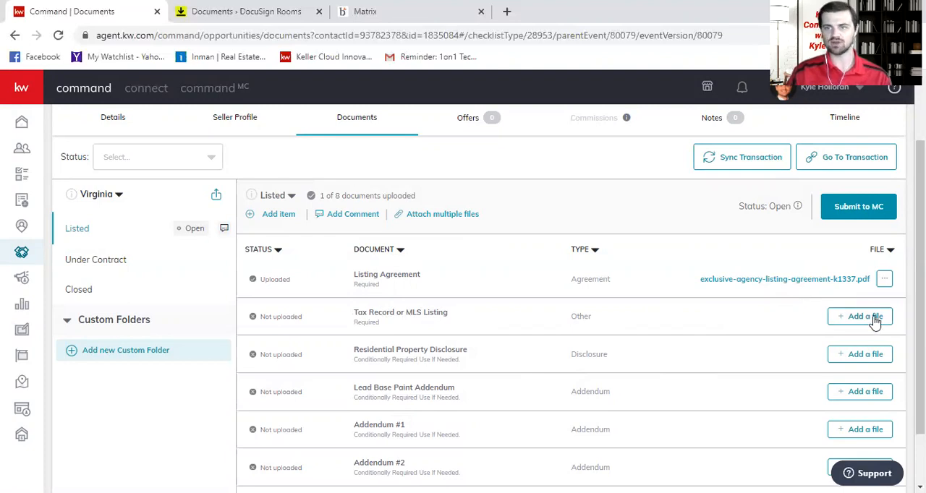
click(860, 315)
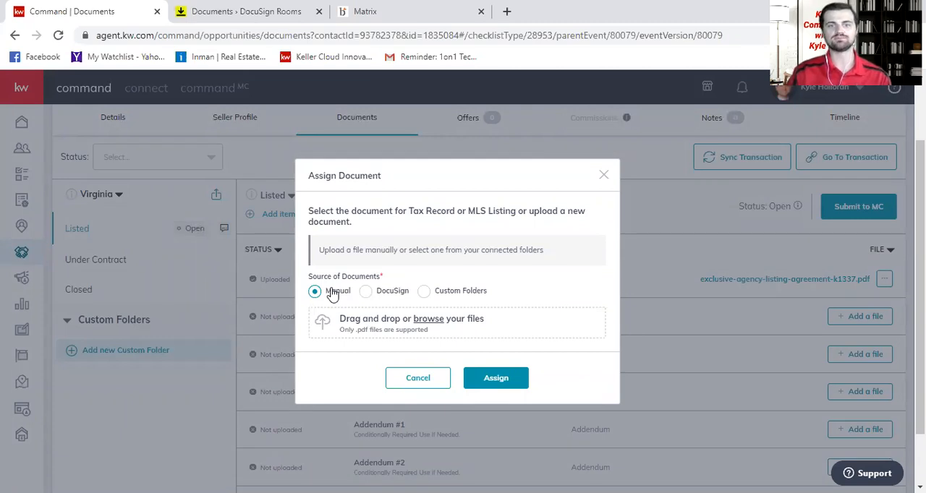
mouse_move(336, 303)
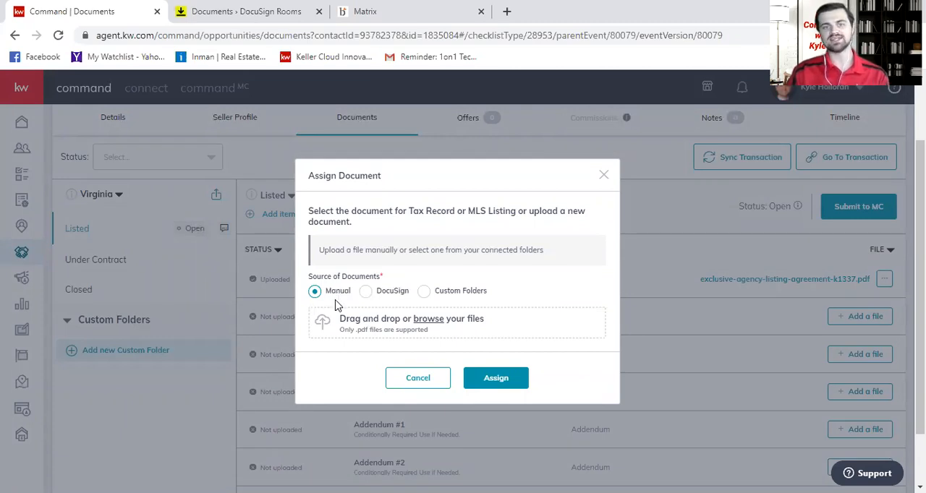
mouse_move(152, 280)
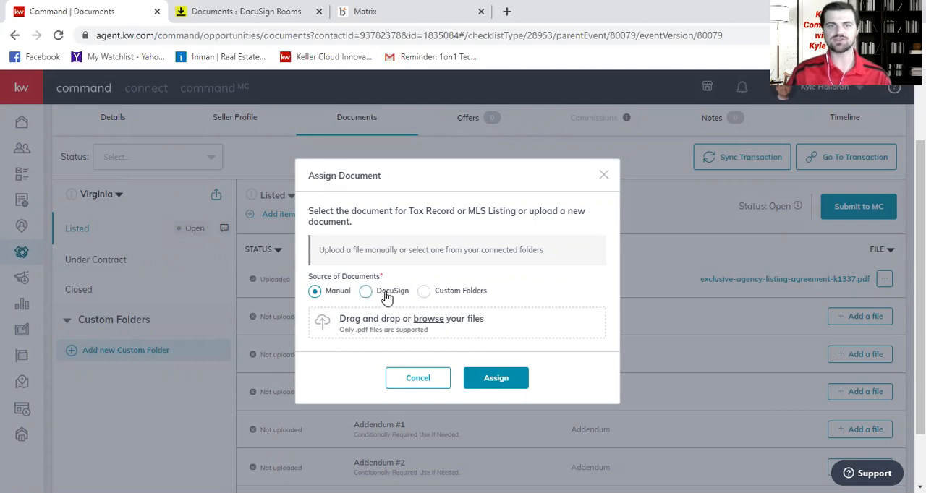
mouse_move(437, 327)
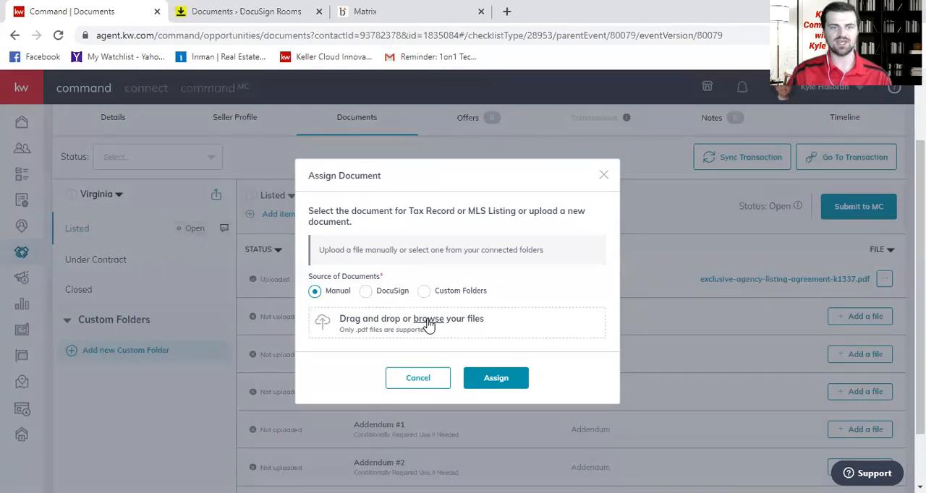
click(428, 319)
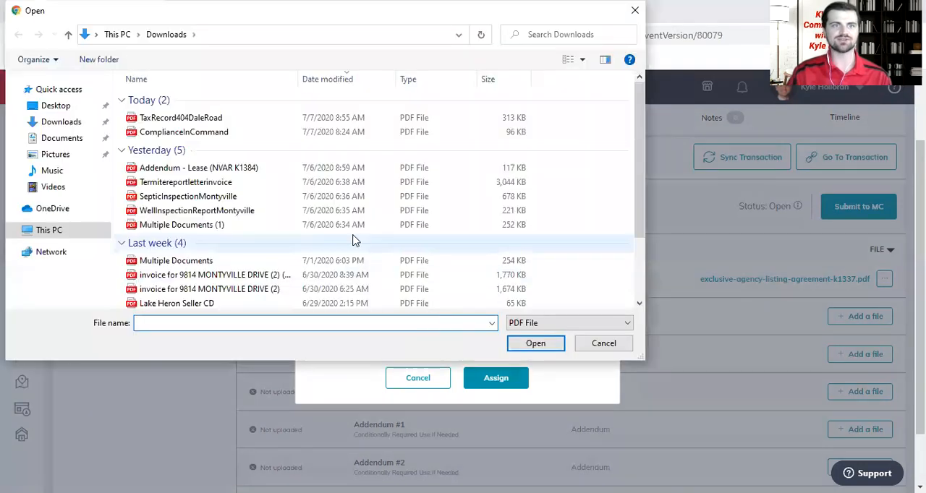
click(179, 117)
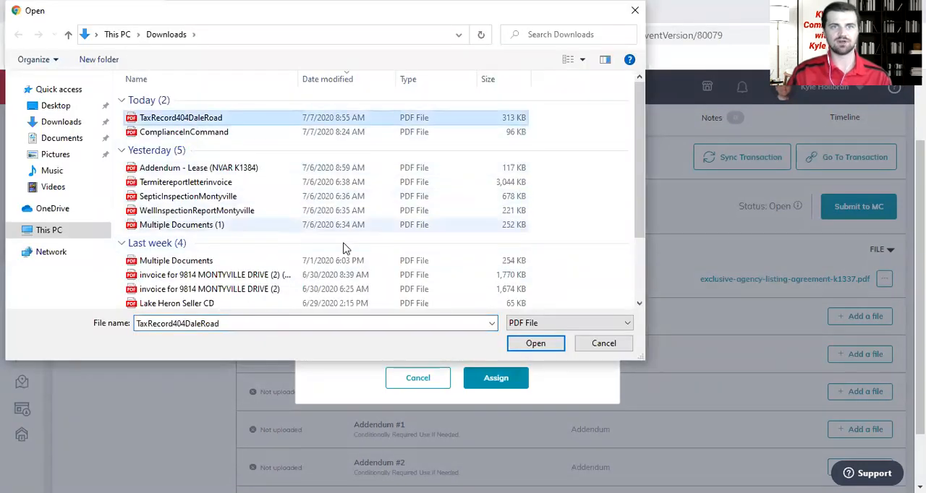
click(535, 343)
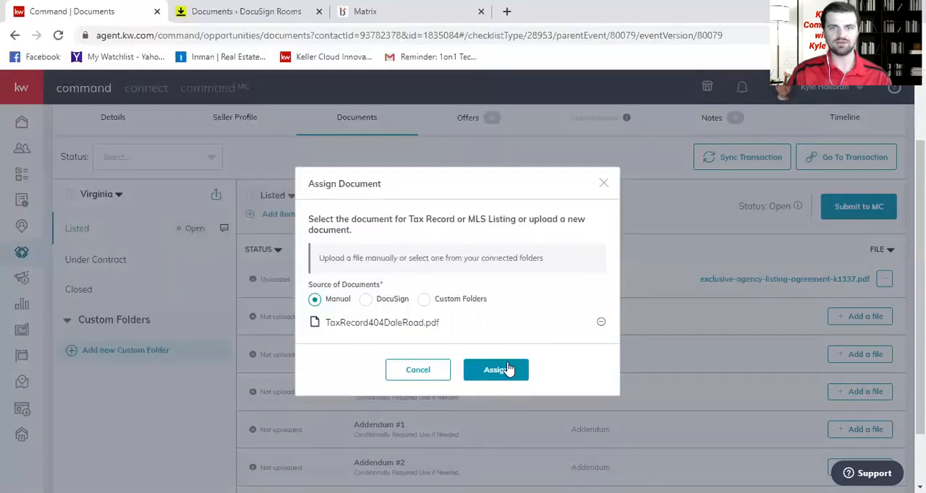
- Assign the tax record, then attach the DocuSign DPOR Virginia disclosure to Residential Property Disclosure
click(495, 370)
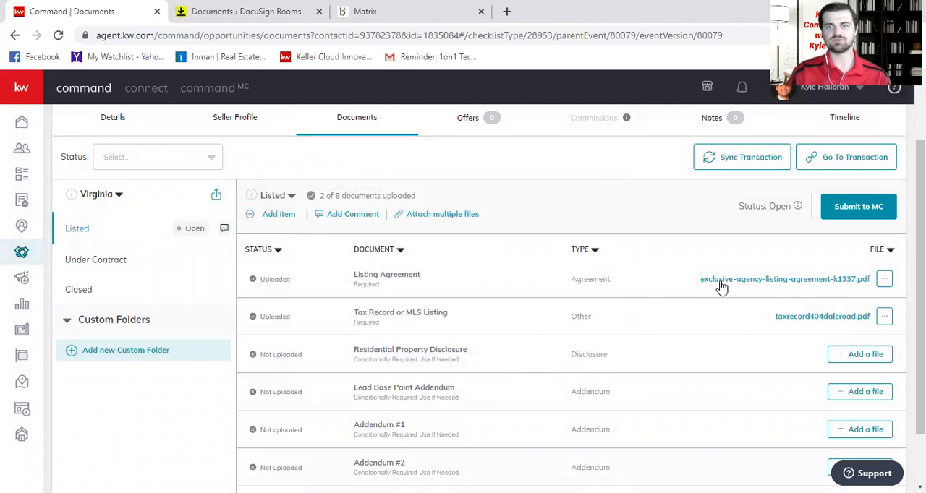
mouse_move(798, 317)
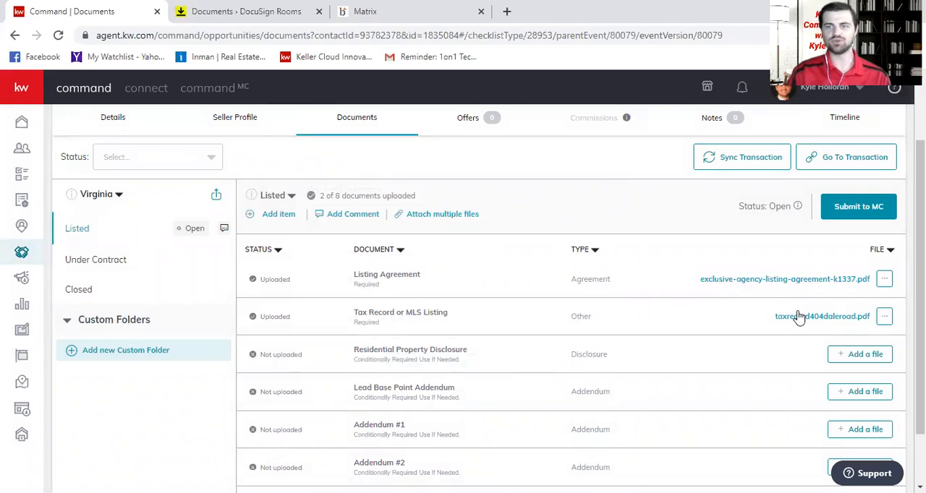
mouse_move(796, 316)
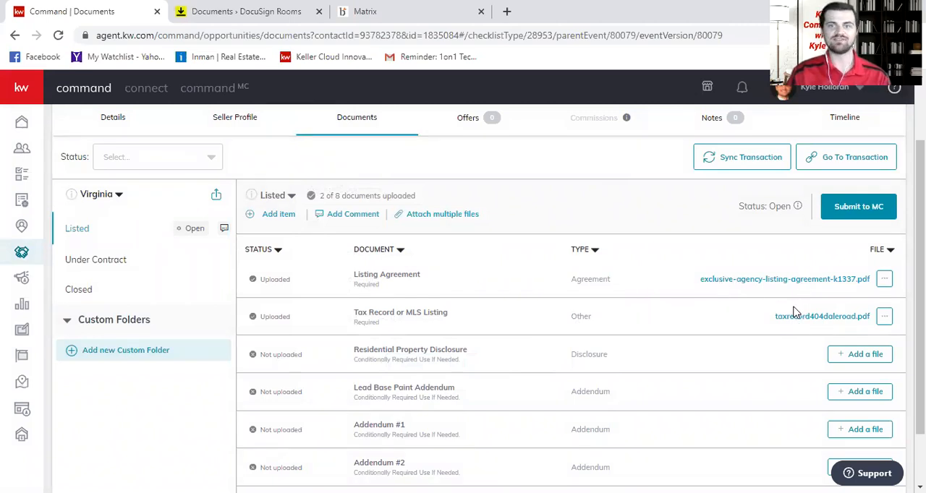
mouse_move(567, 346)
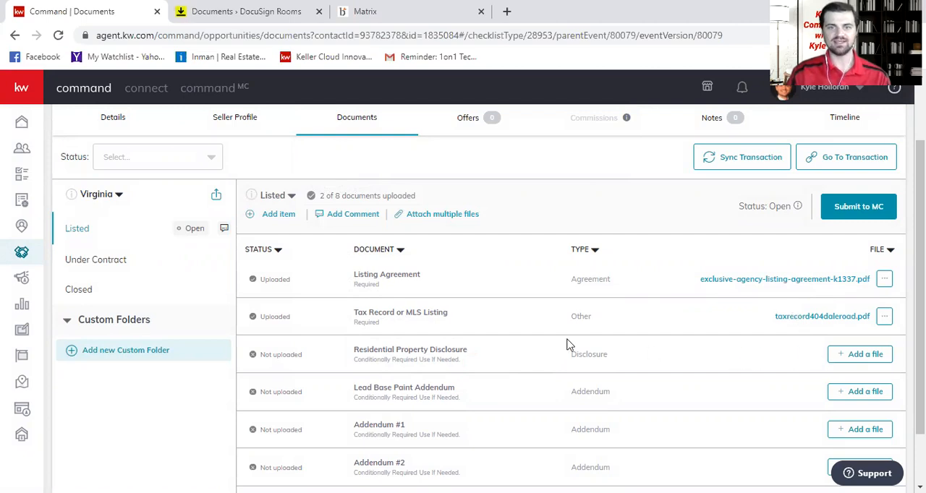
click(859, 353)
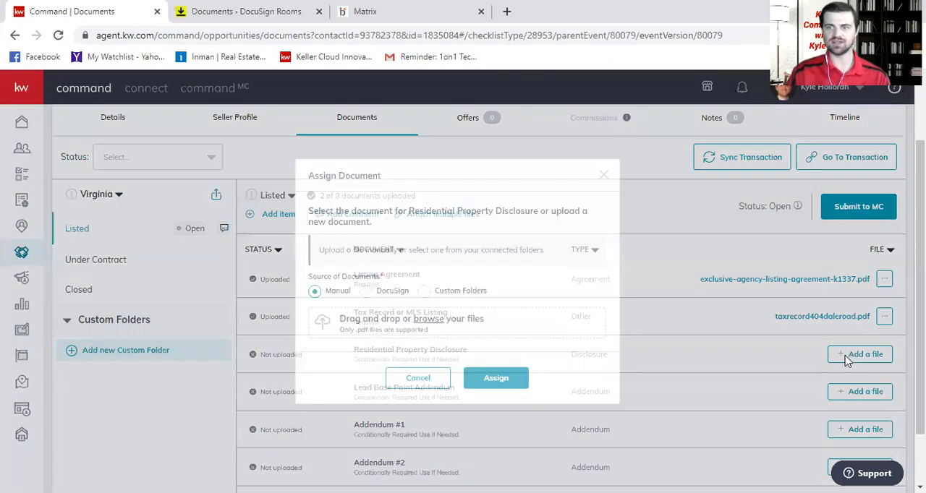
click(364, 257)
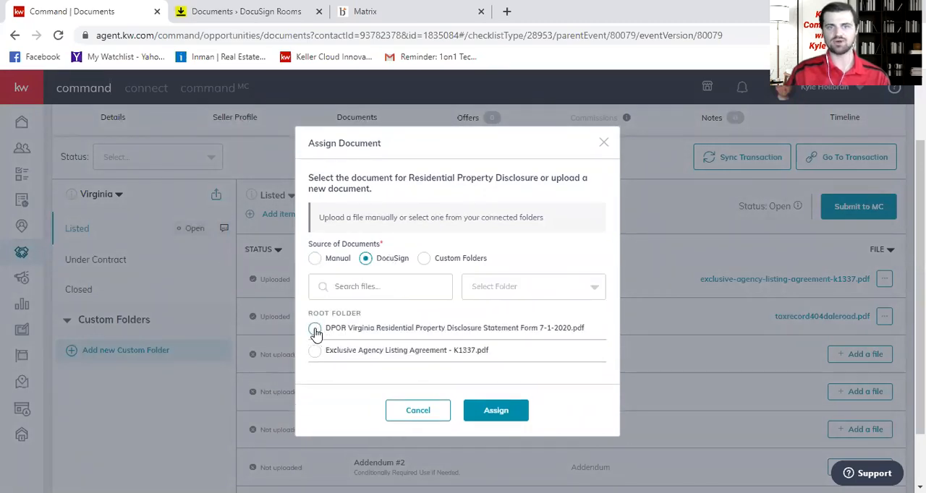
click(315, 327)
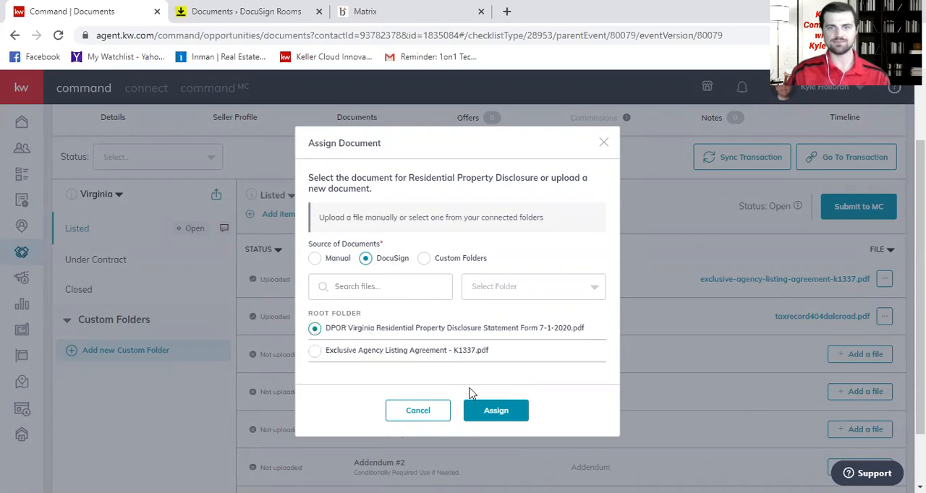
click(495, 411)
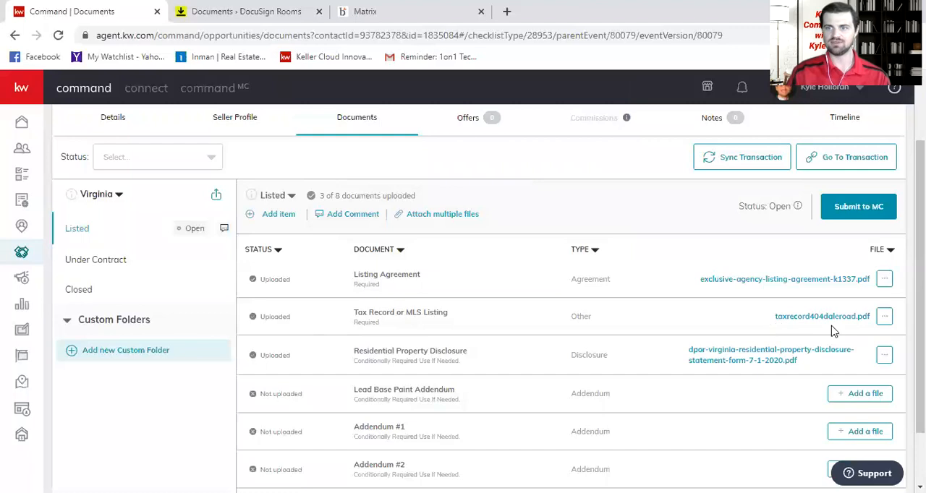
mouse_move(476, 326)
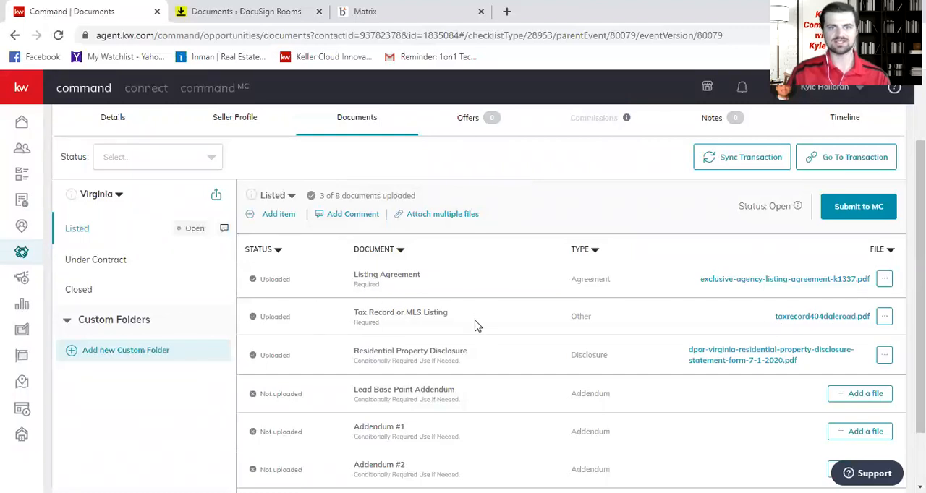
mouse_move(802, 287)
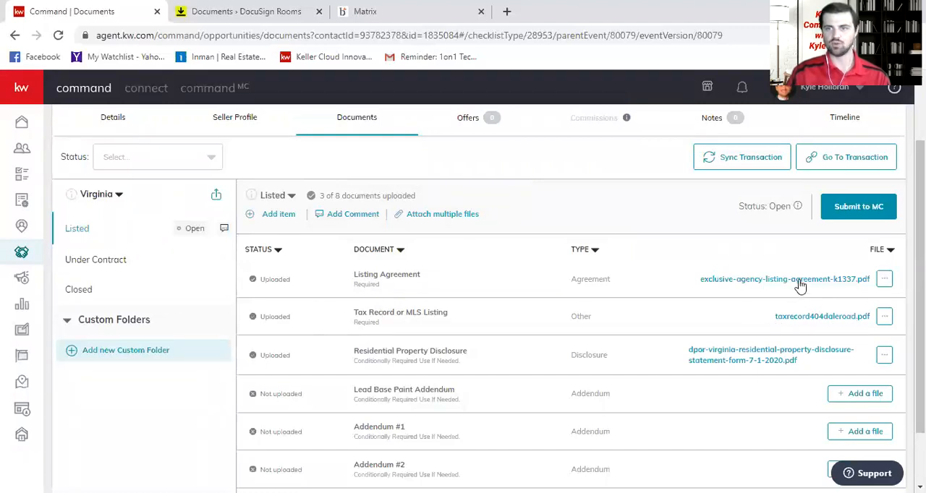
mouse_move(806, 359)
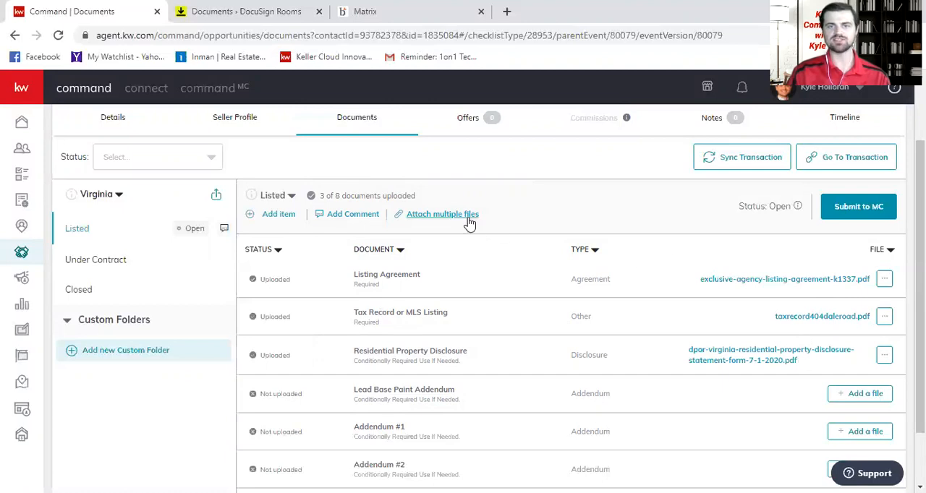
mouse_move(452, 217)
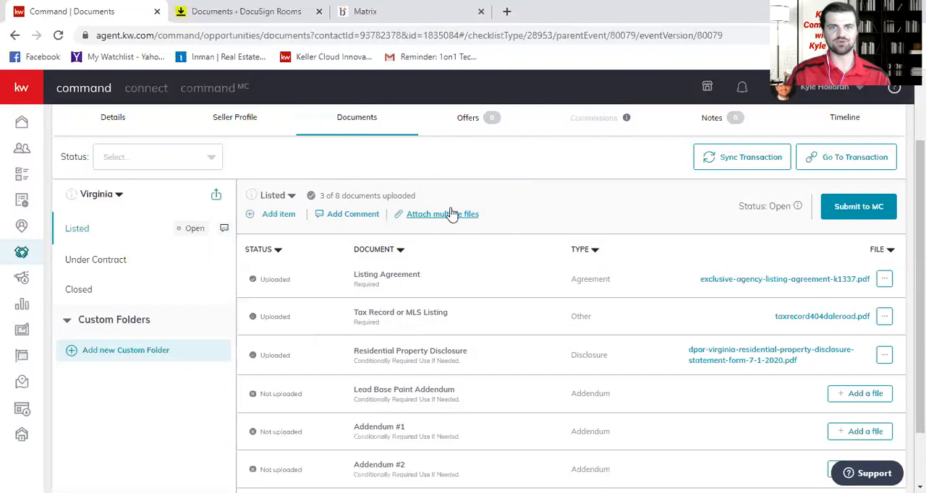
mouse_move(402, 290)
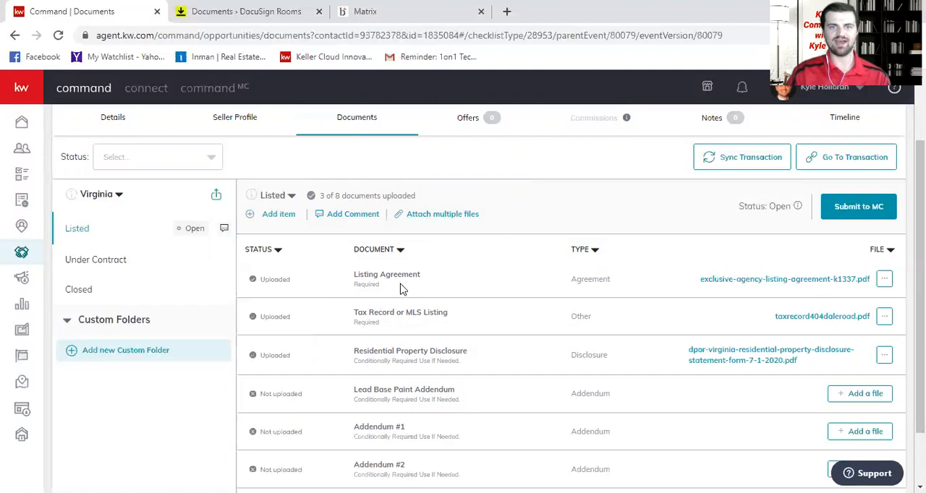
mouse_move(393, 304)
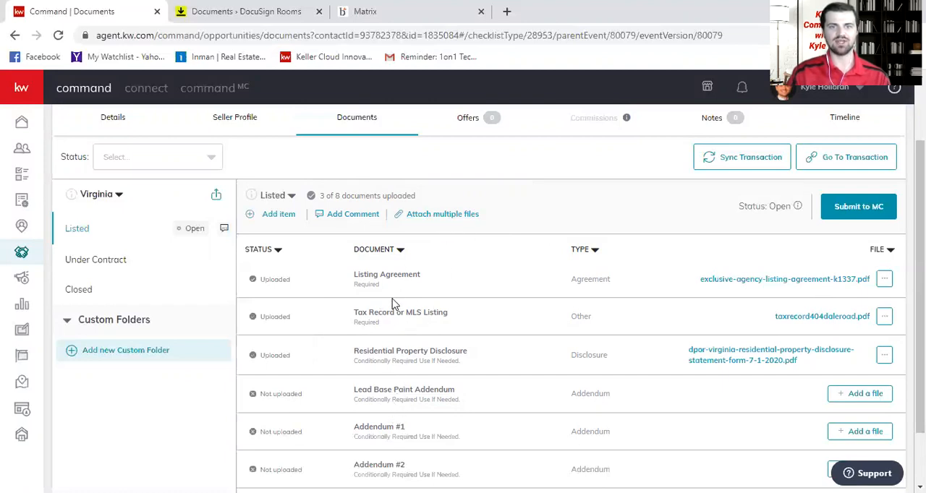
mouse_move(442, 215)
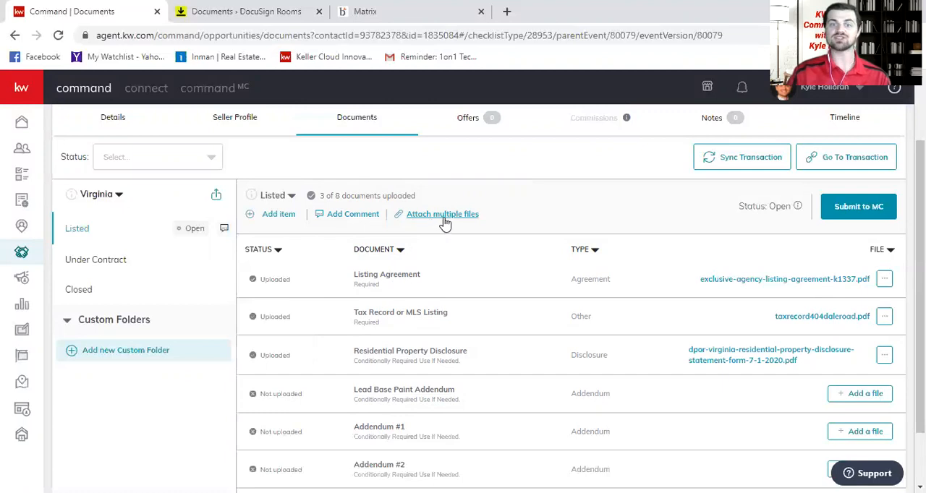
- Browse existing files in the bulk Attach files dialog, then close it without attaching
click(442, 214)
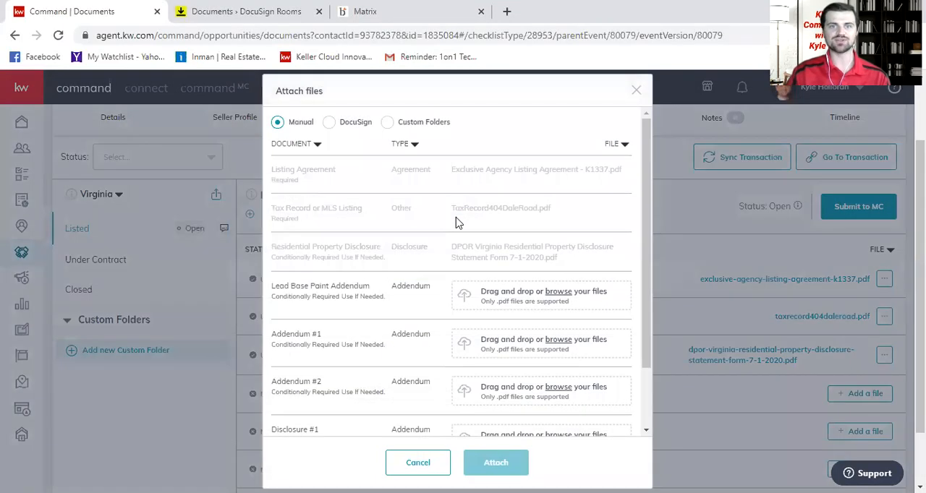
mouse_move(469, 173)
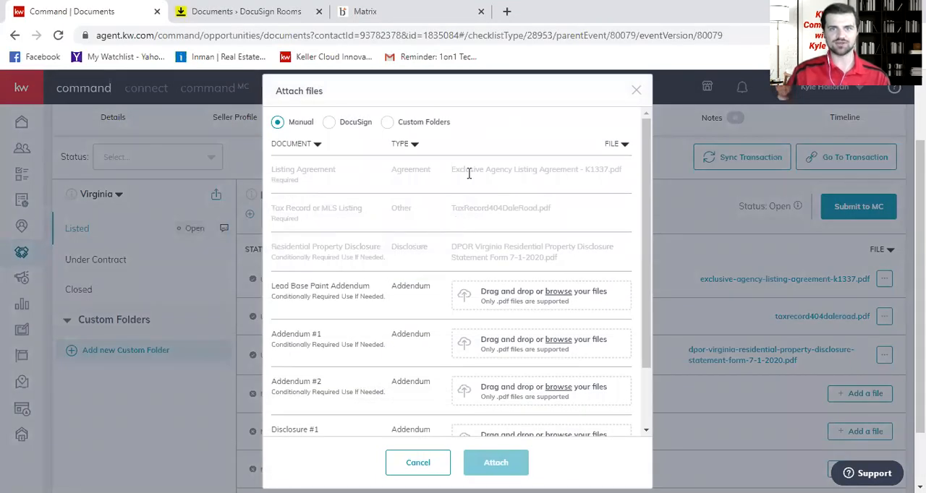
mouse_move(436, 217)
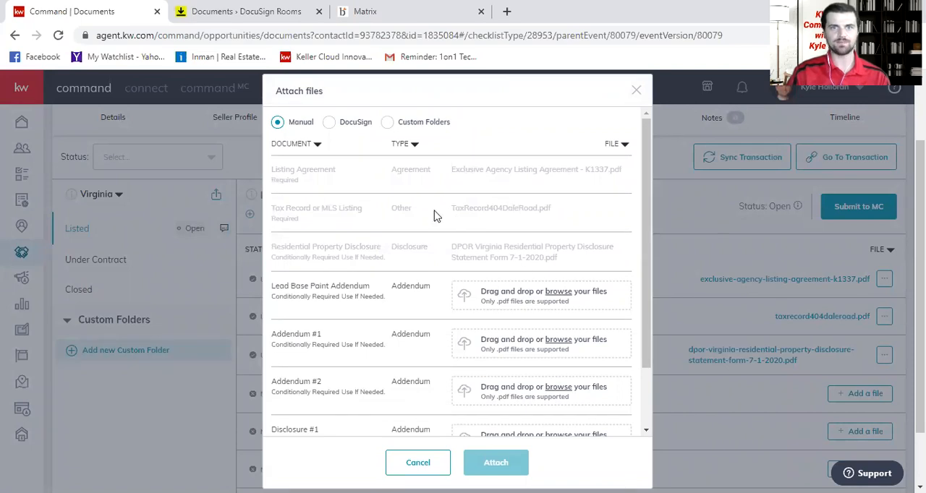
click(328, 121)
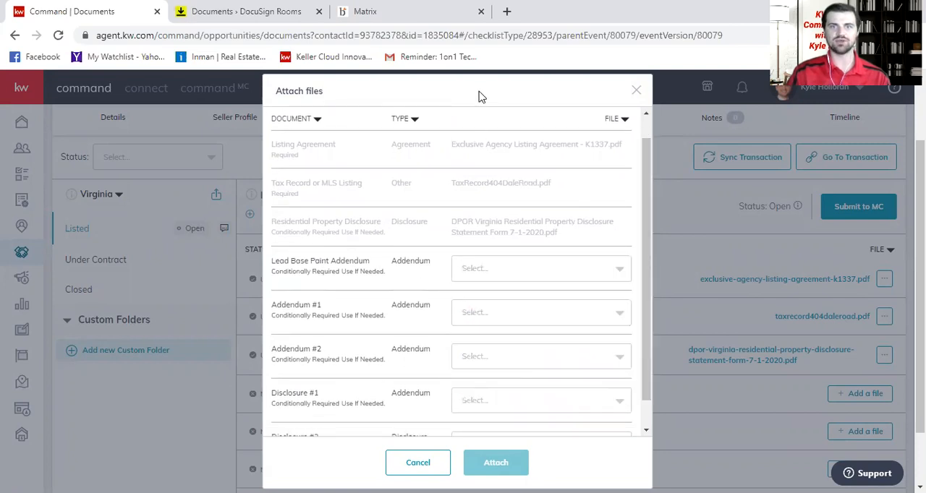
scroll(down, 3)
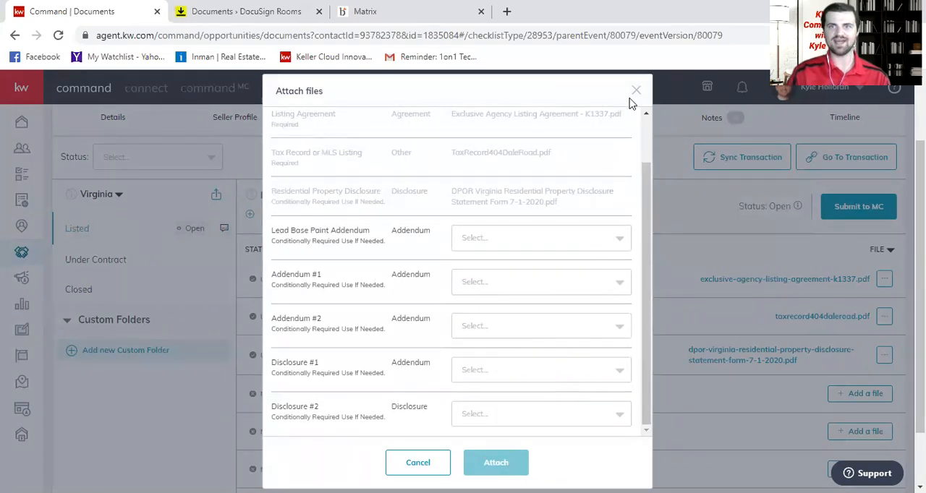
click(635, 90)
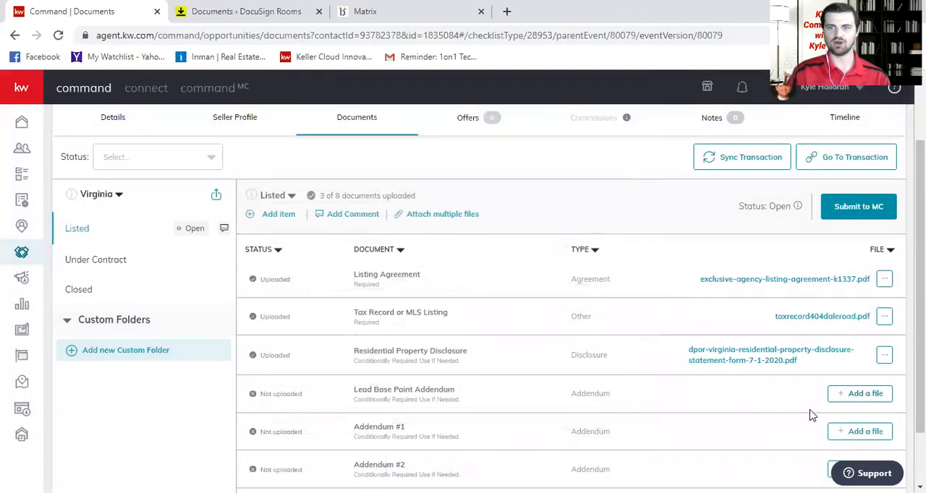
mouse_move(679, 364)
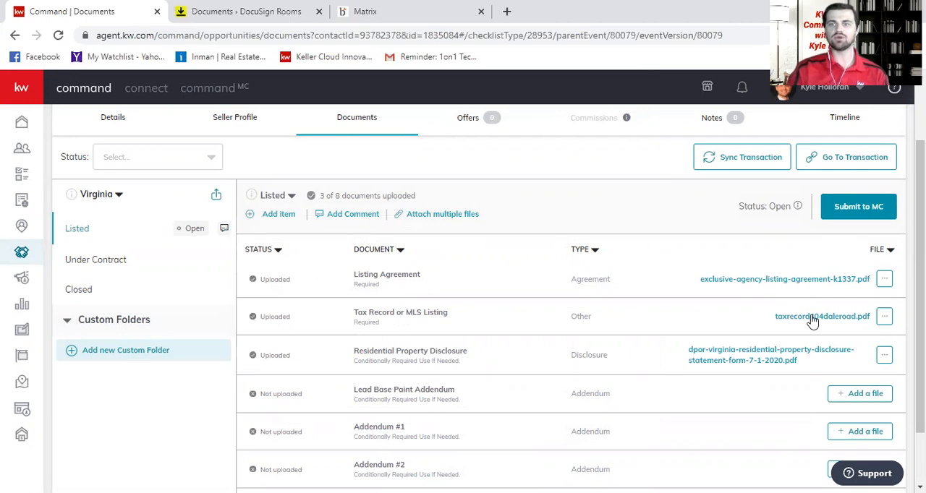
mouse_move(793, 365)
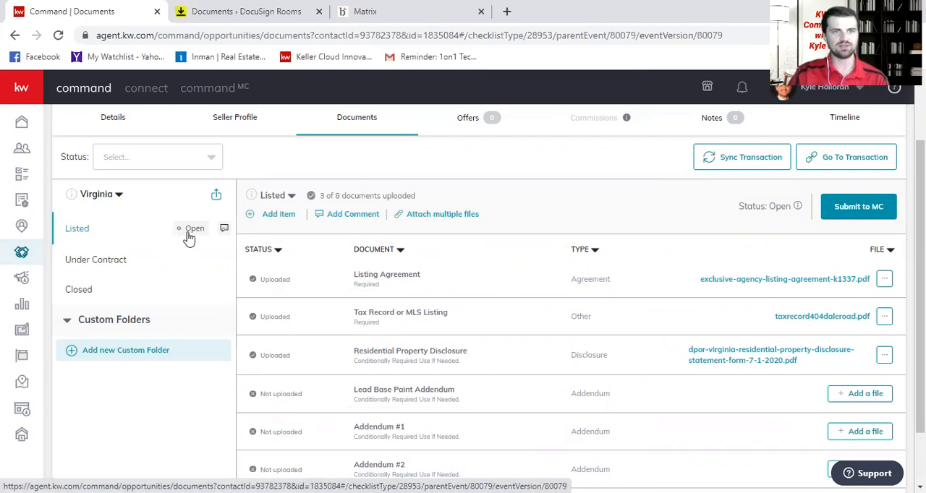
mouse_move(180, 237)
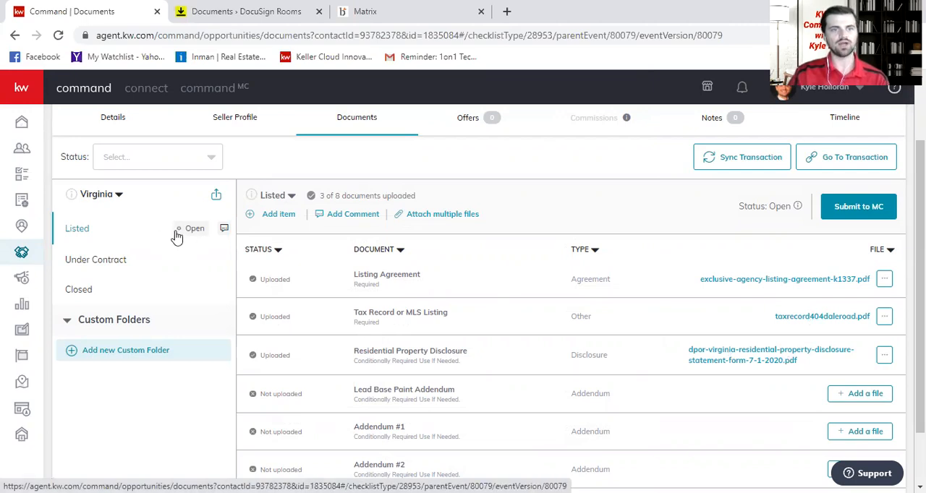
mouse_move(195, 237)
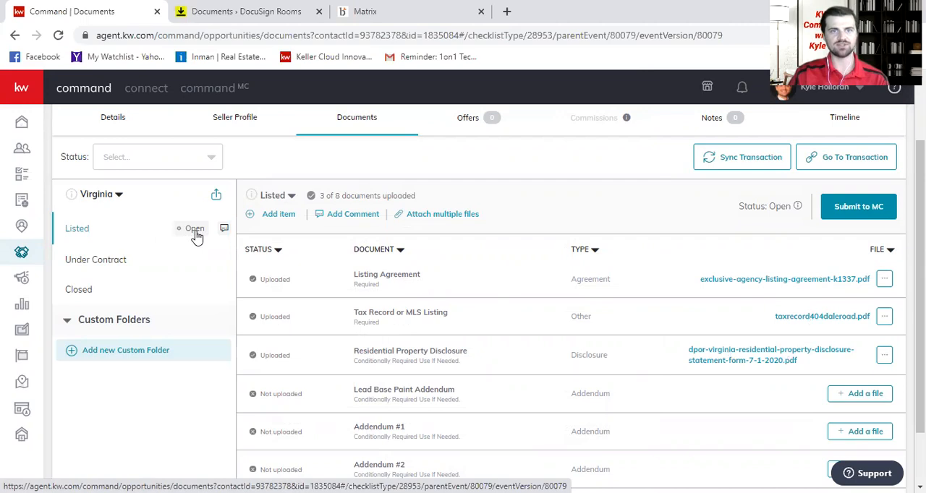
mouse_move(414, 346)
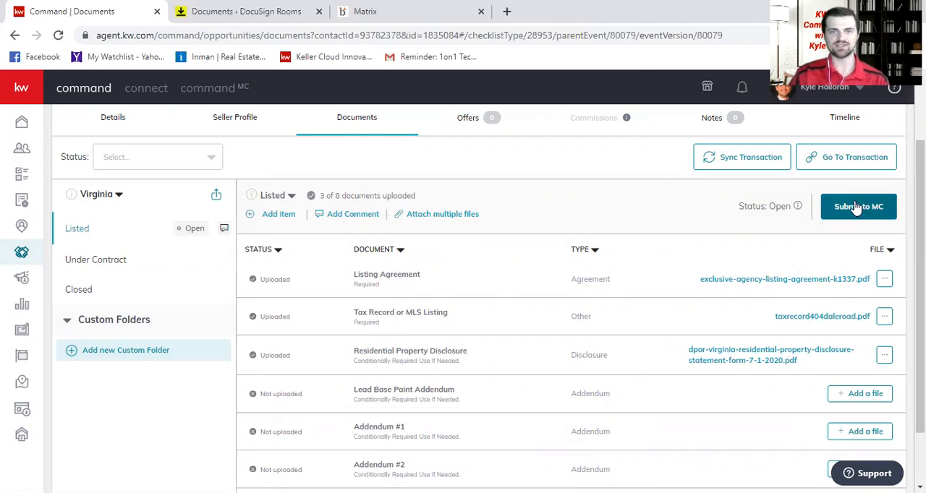
mouse_move(649, 363)
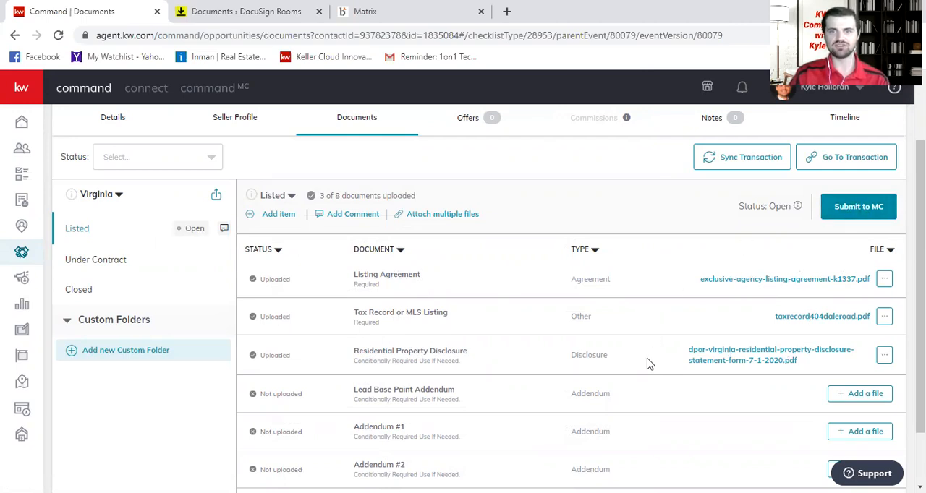
mouse_move(639, 367)
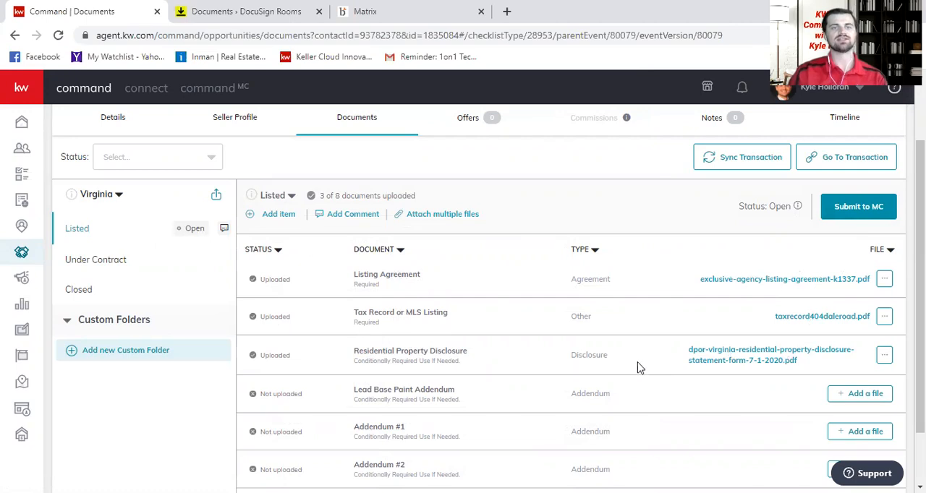
mouse_move(648, 356)
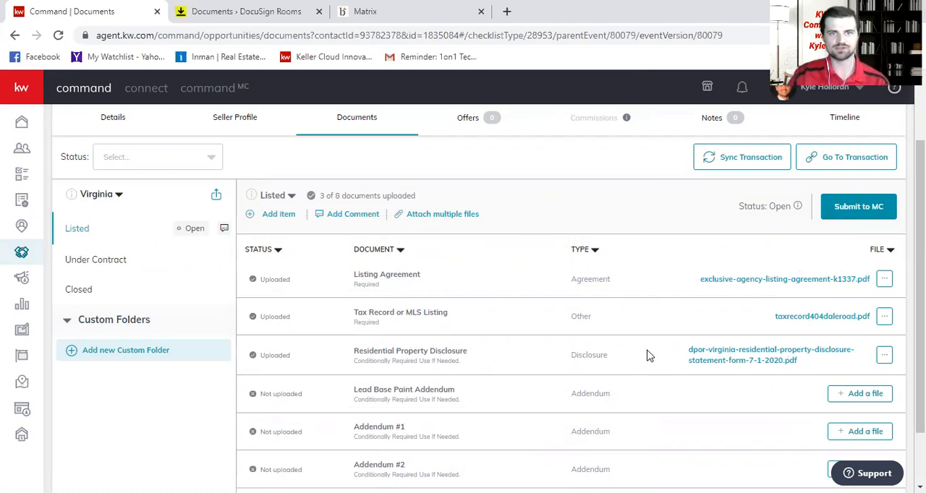
mouse_move(694, 325)
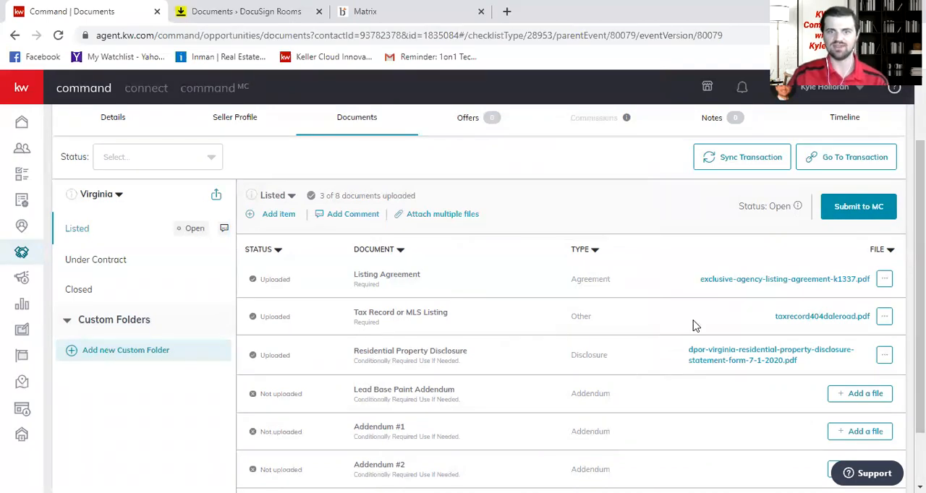
mouse_move(859, 205)
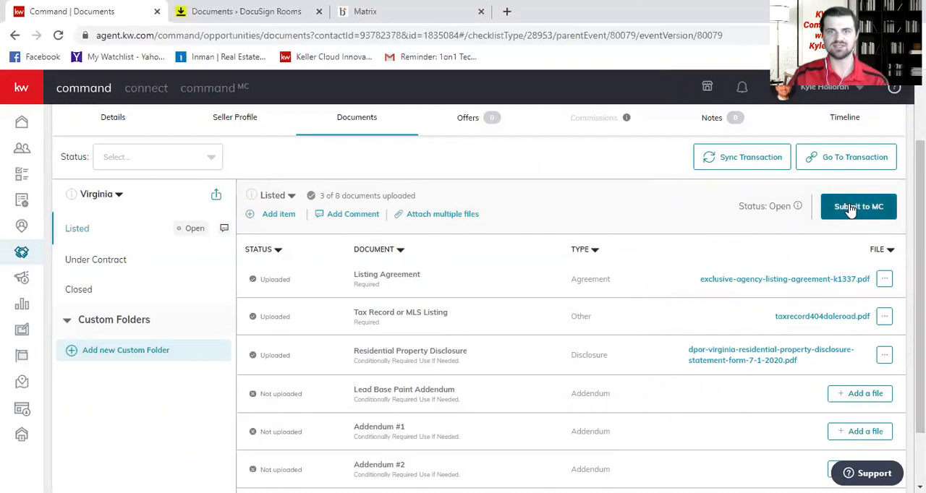
- Submit the listing to MC and confirm, setting its status to Submitted
click(859, 206)
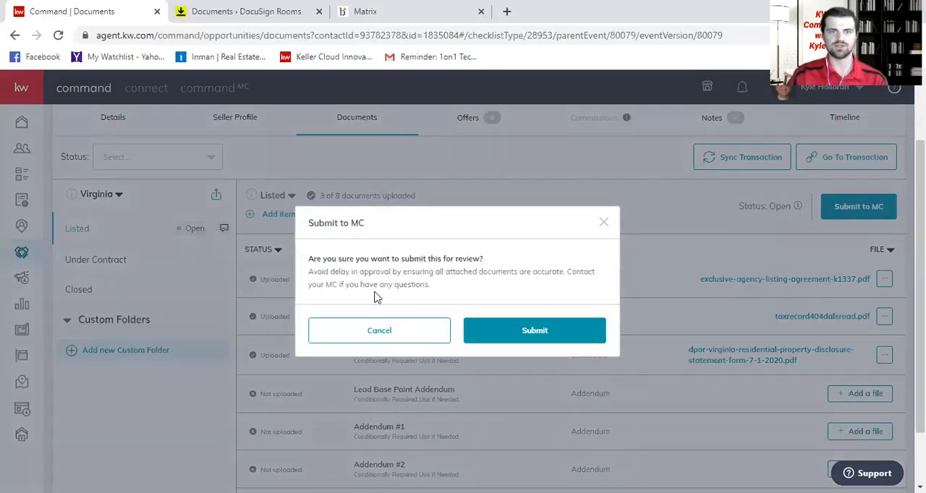
mouse_move(535, 330)
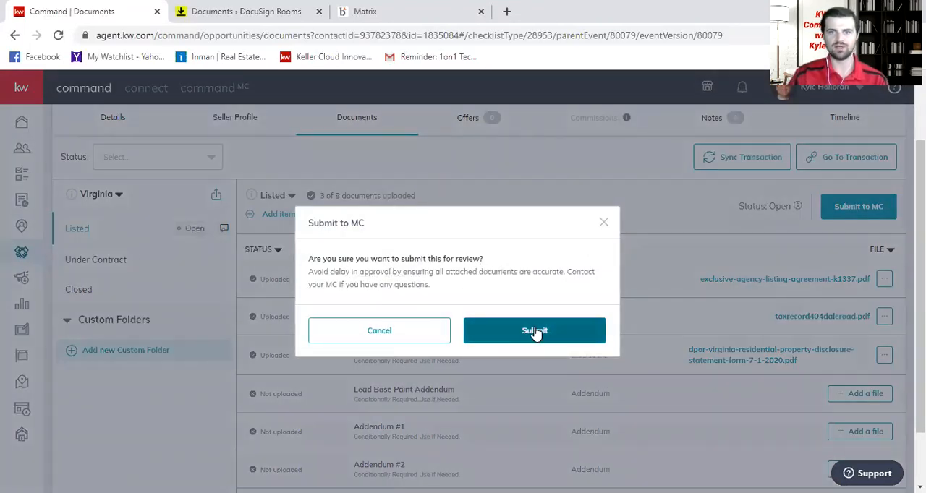
click(535, 330)
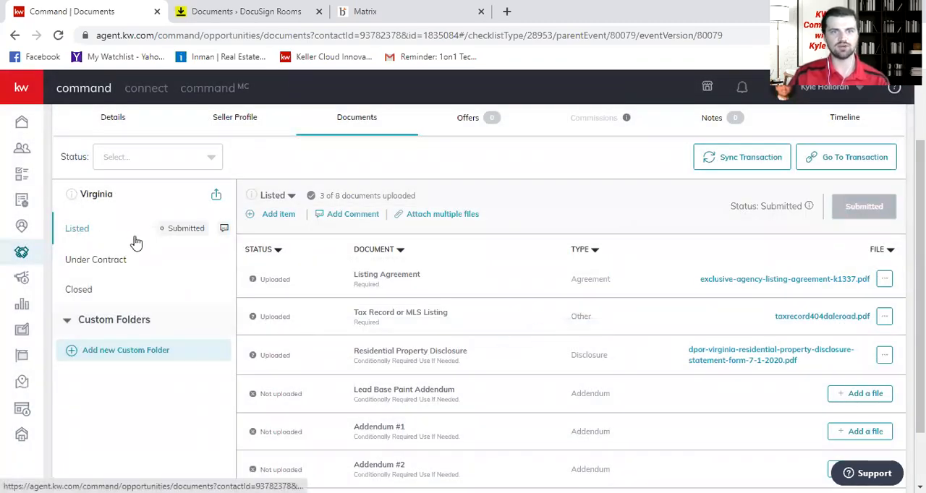
mouse_move(200, 240)
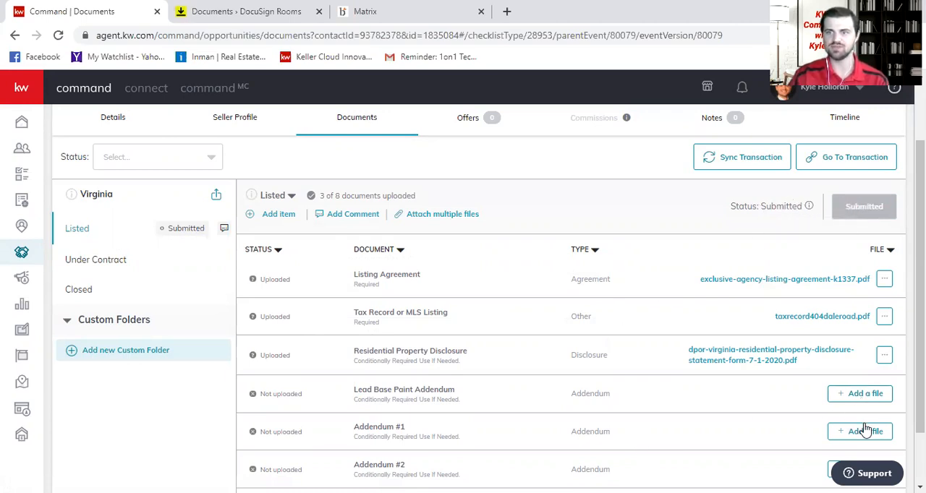
mouse_move(799, 243)
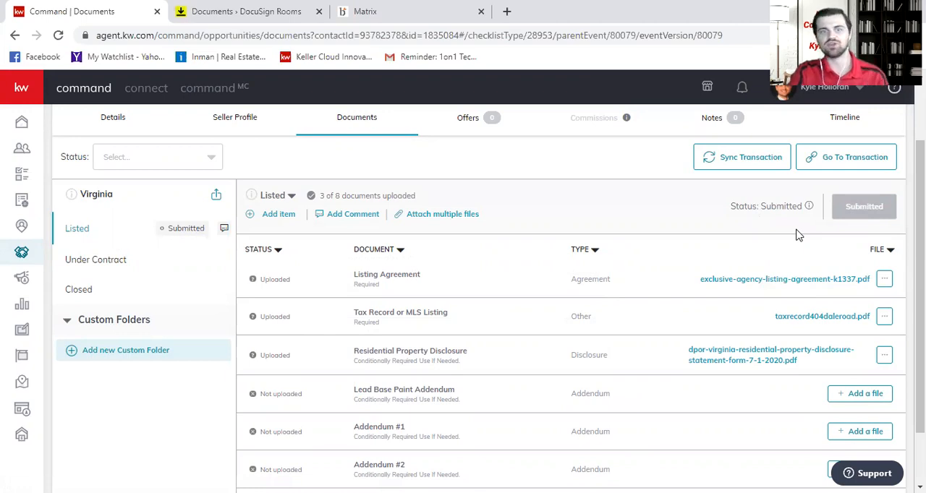
mouse_move(206, 224)
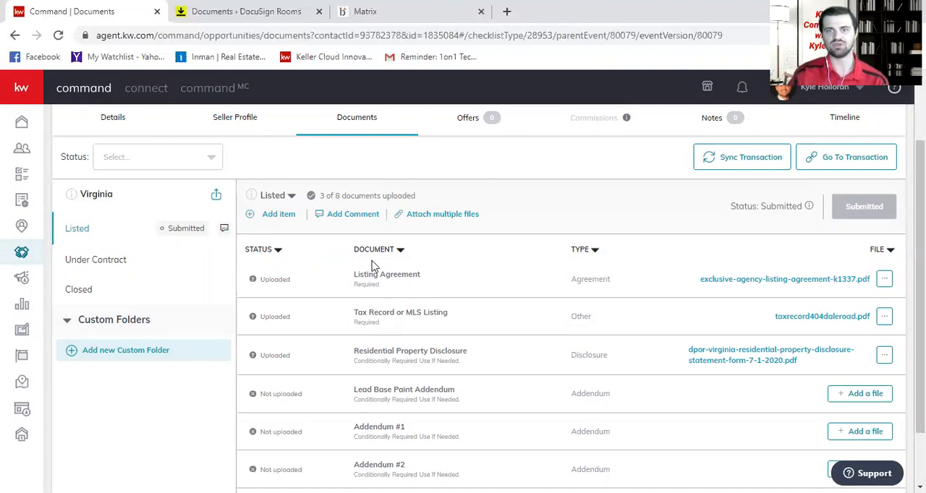
mouse_move(794, 282)
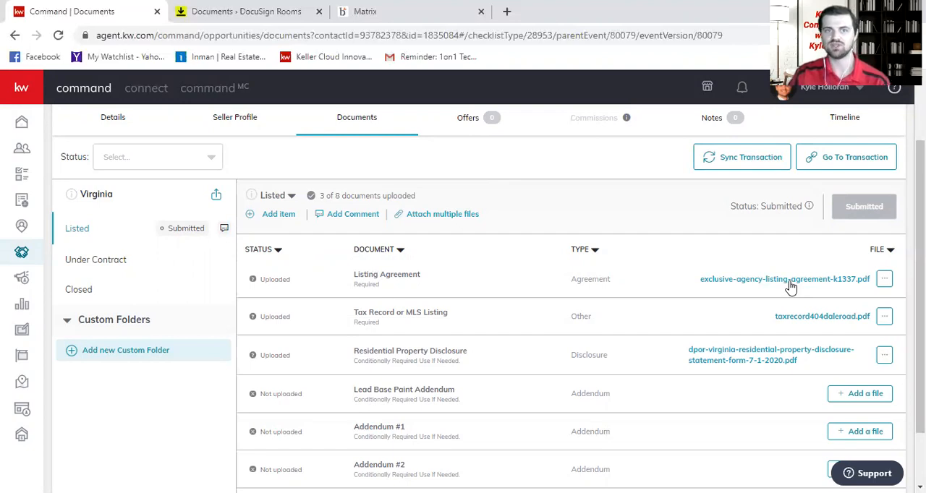
mouse_move(842, 384)
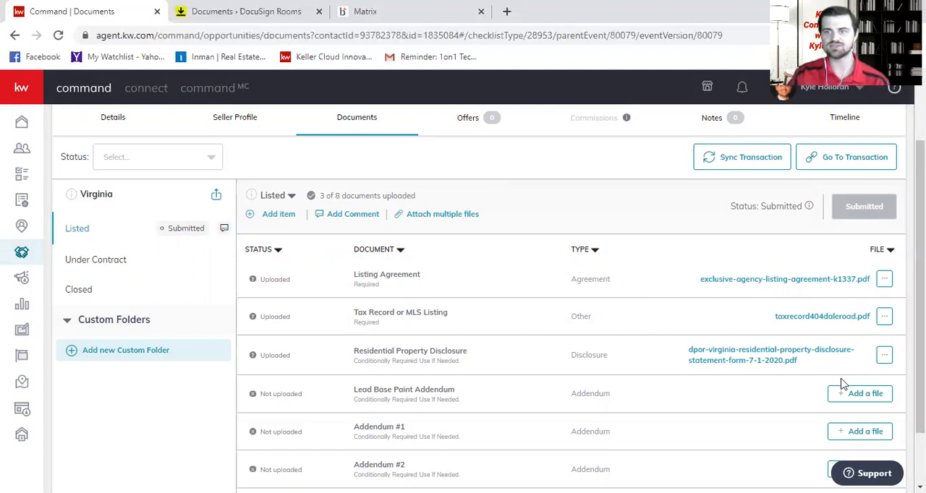
mouse_move(613, 471)
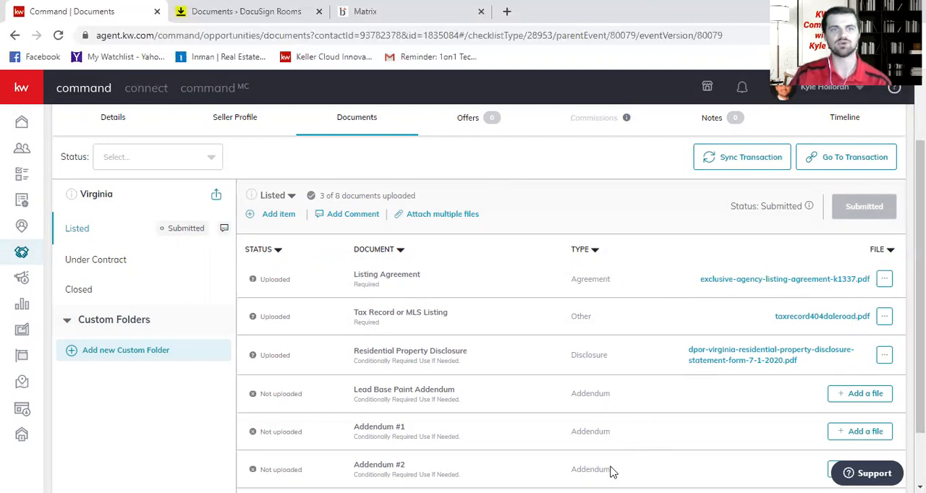